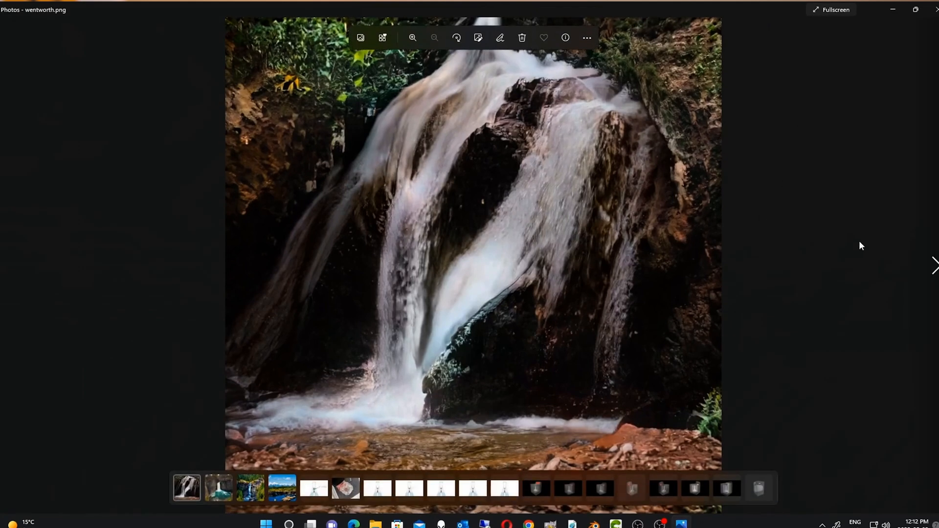
Apply the sunny blue-sky style, then preview the misty grey, orange sunset and hazy cloudy styles.
left_click(934, 265)
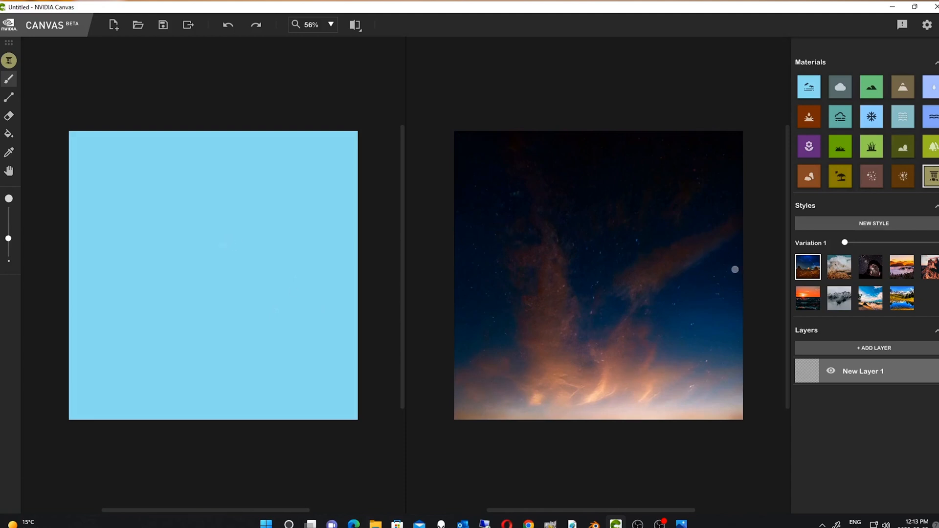
mouse_move(596, 231)
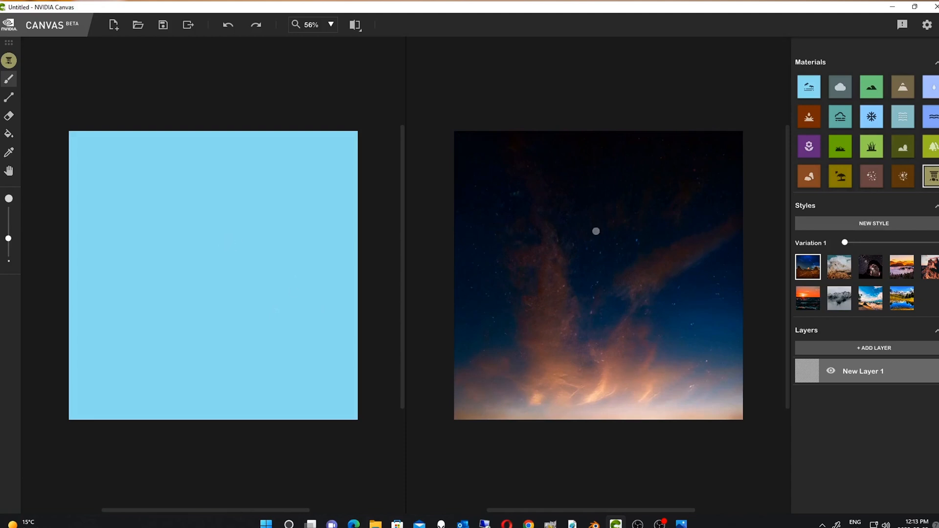
mouse_move(536, 306)
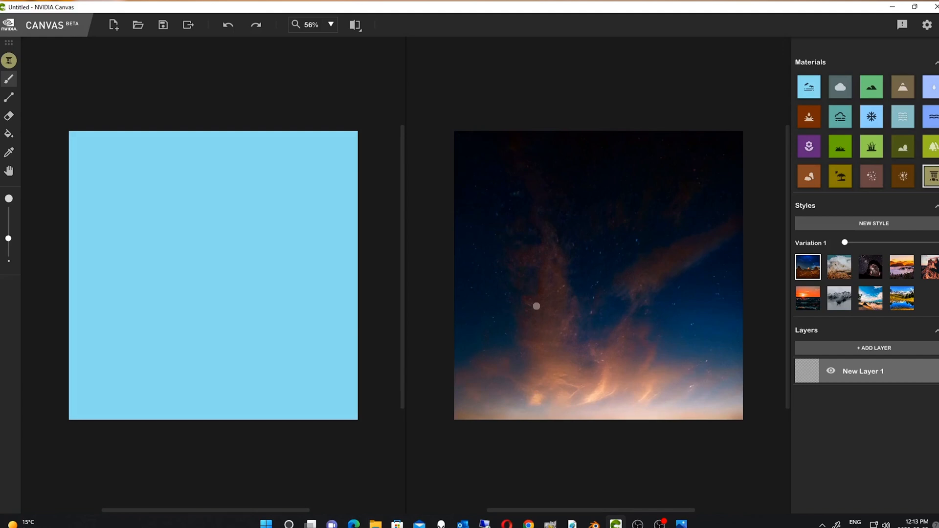
mouse_move(583, 267)
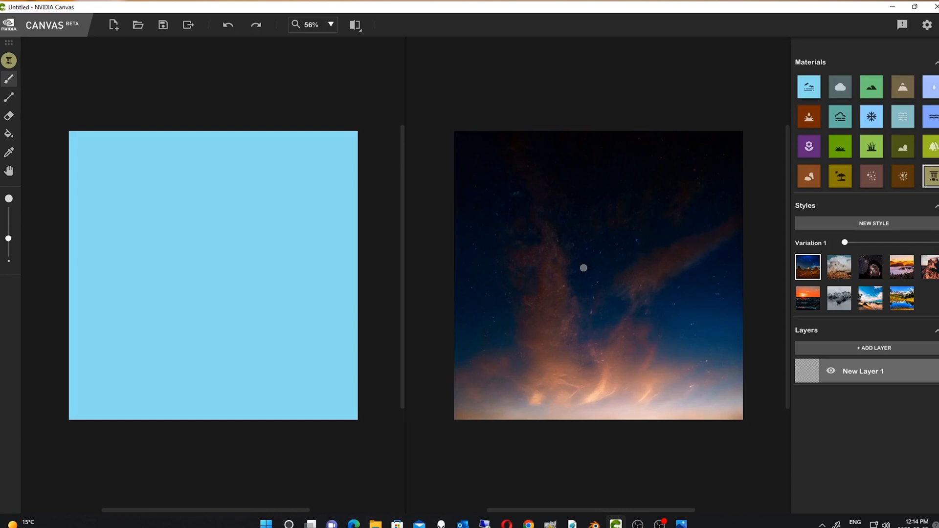
mouse_move(501, 224)
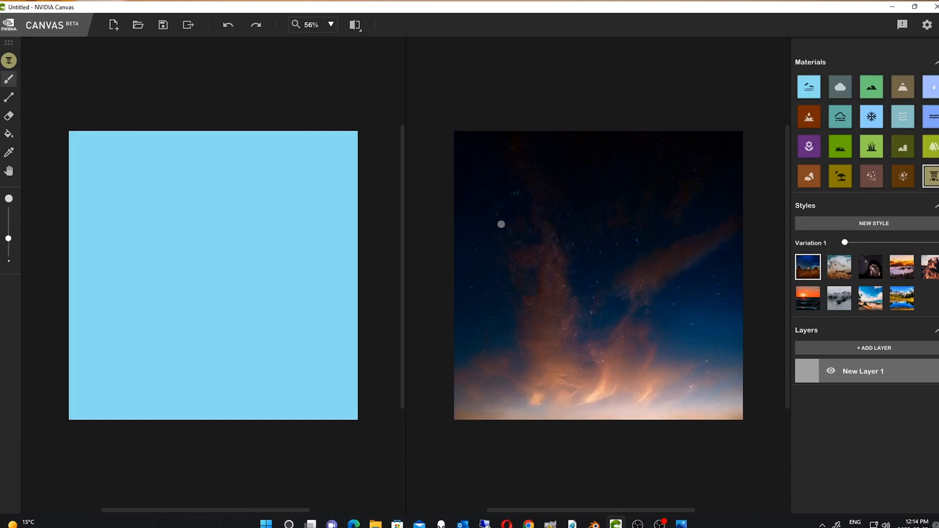
mouse_move(571, 229)
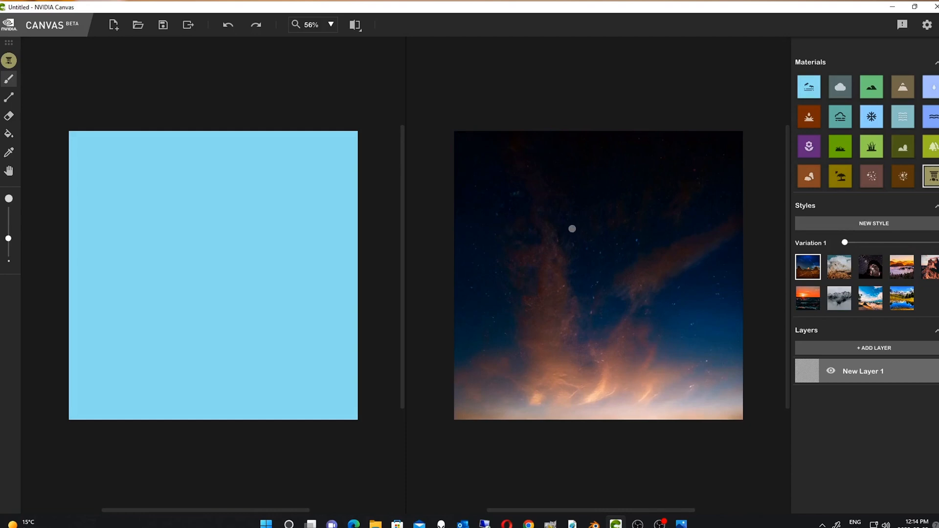
mouse_move(531, 143)
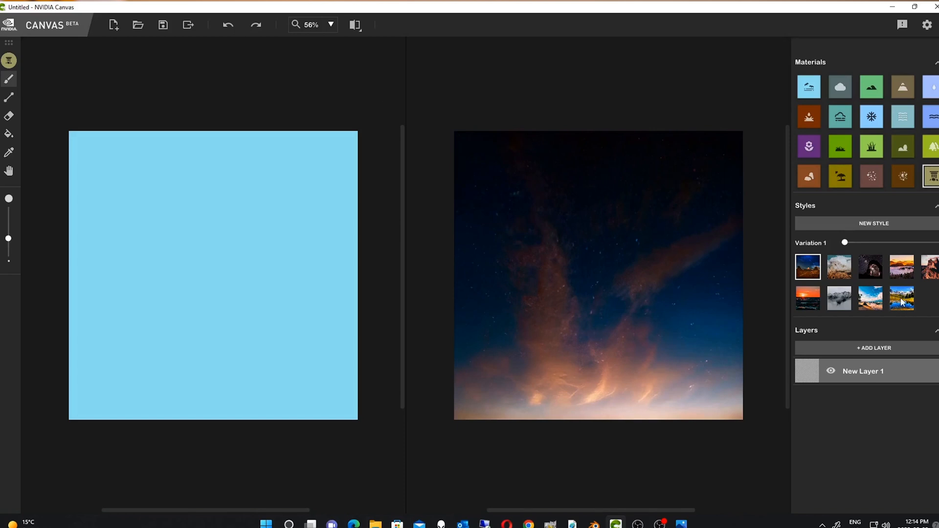
left_click(901, 299)
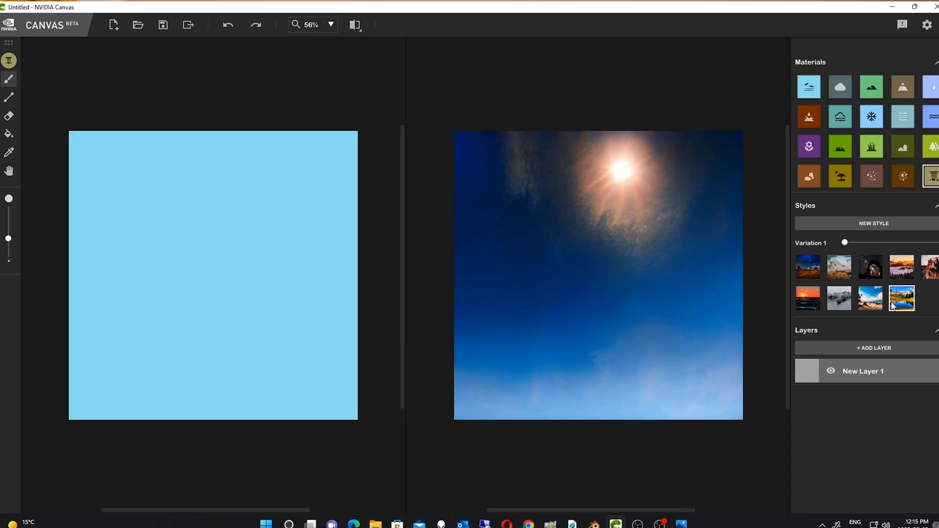
mouse_move(909, 308)
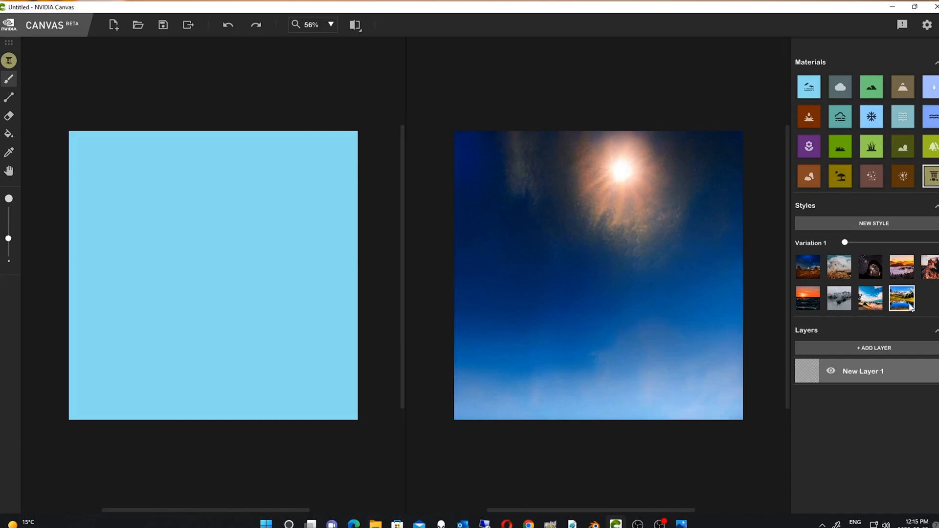
mouse_move(923, 314)
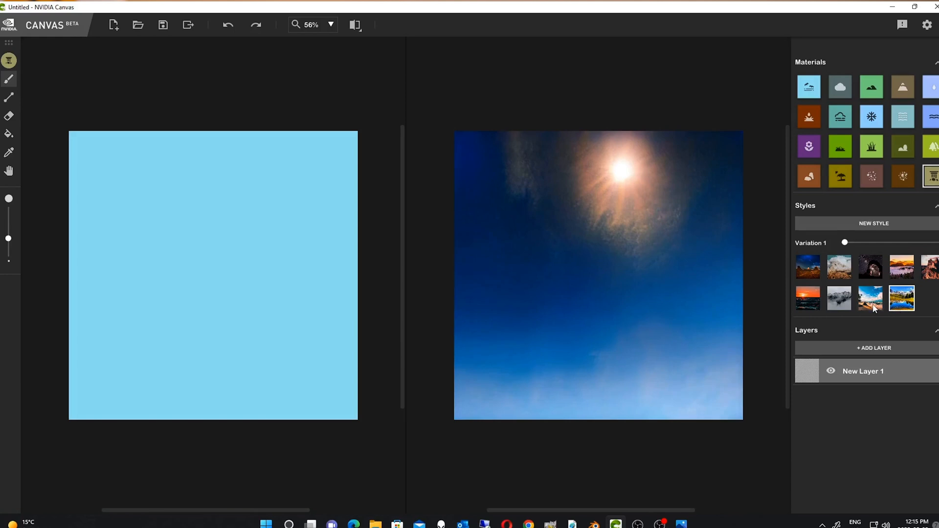
left_click(840, 298)
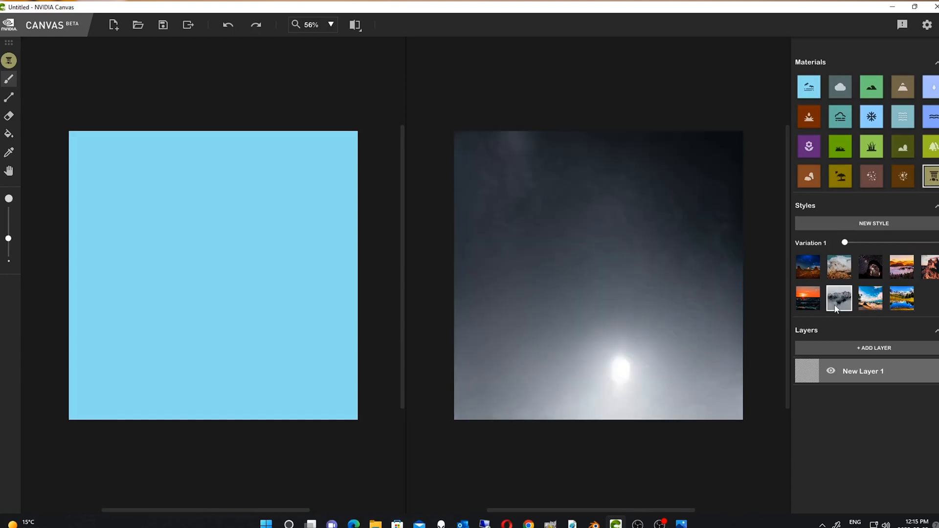
left_click(808, 299)
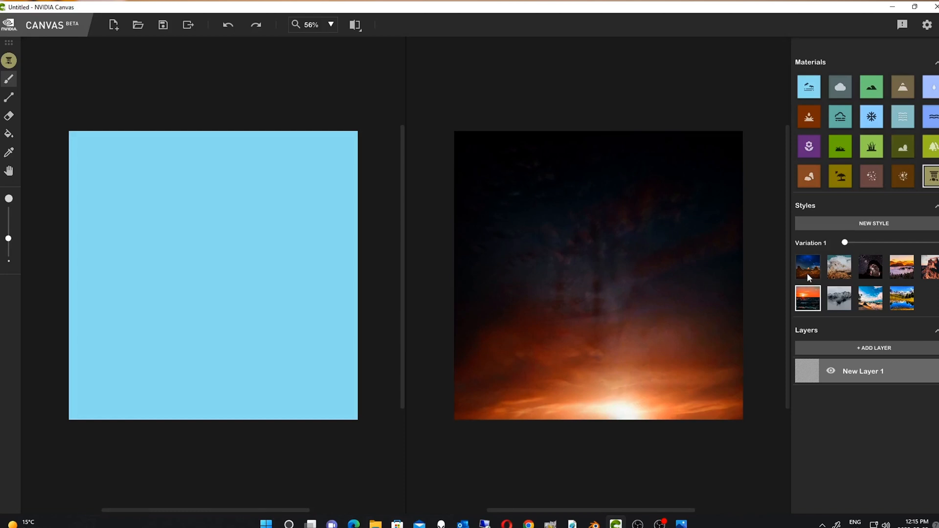
left_click(840, 267)
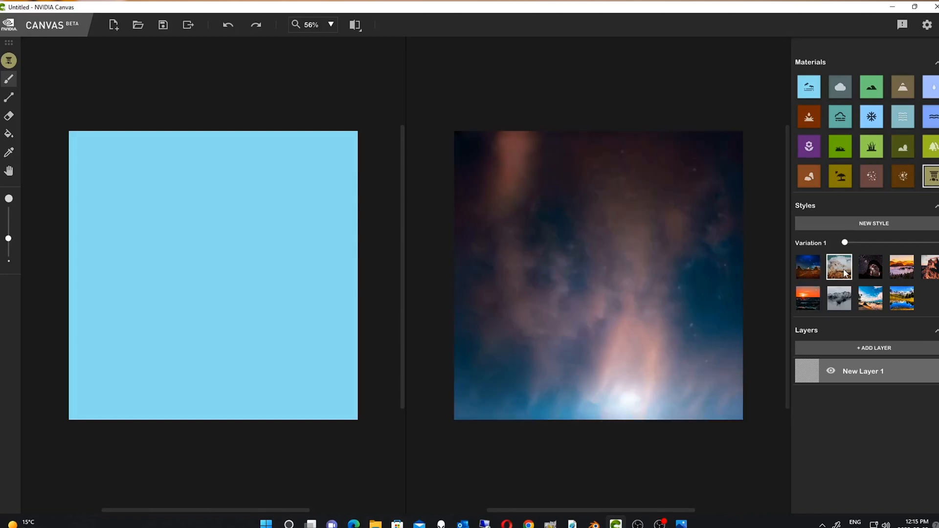
mouse_move(857, 279)
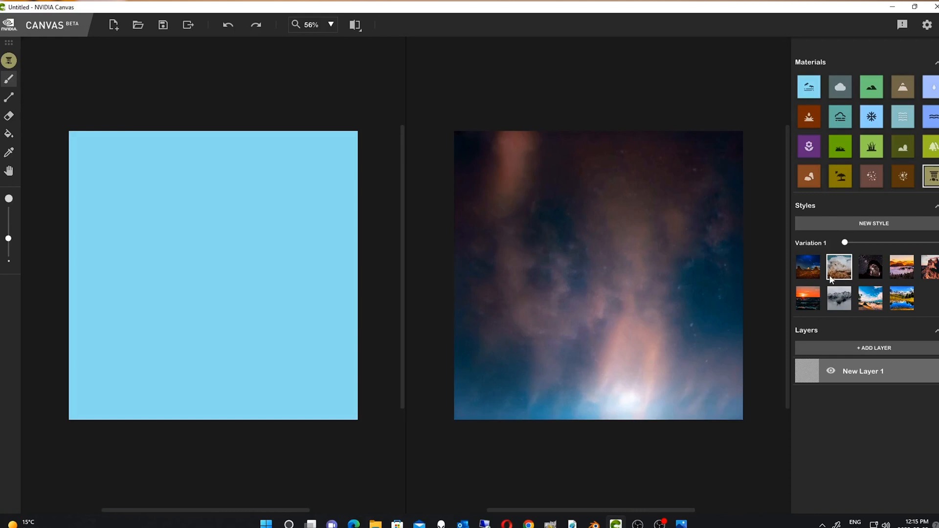
Preview the Milky Way, fiery sunset and reddish starry-night styles, then settle on the sunny blue sky.
left_click(870, 267)
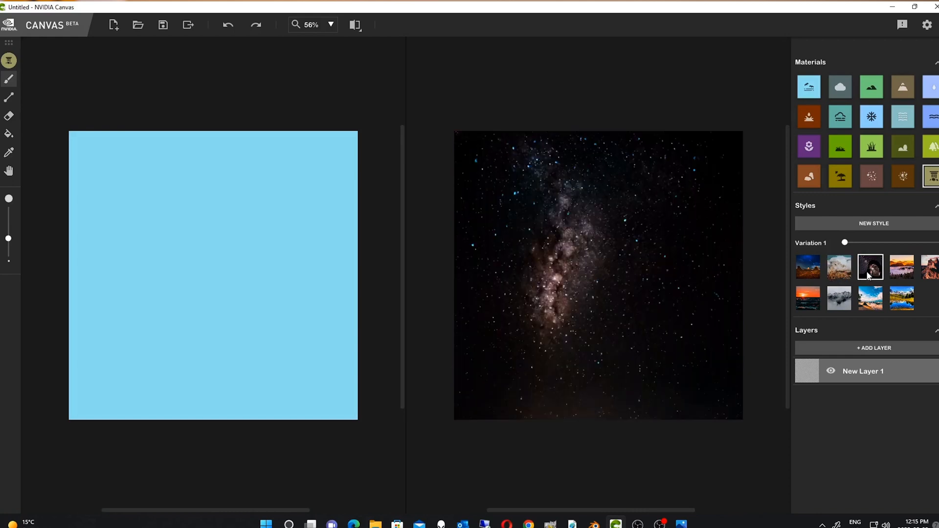
left_click(902, 267)
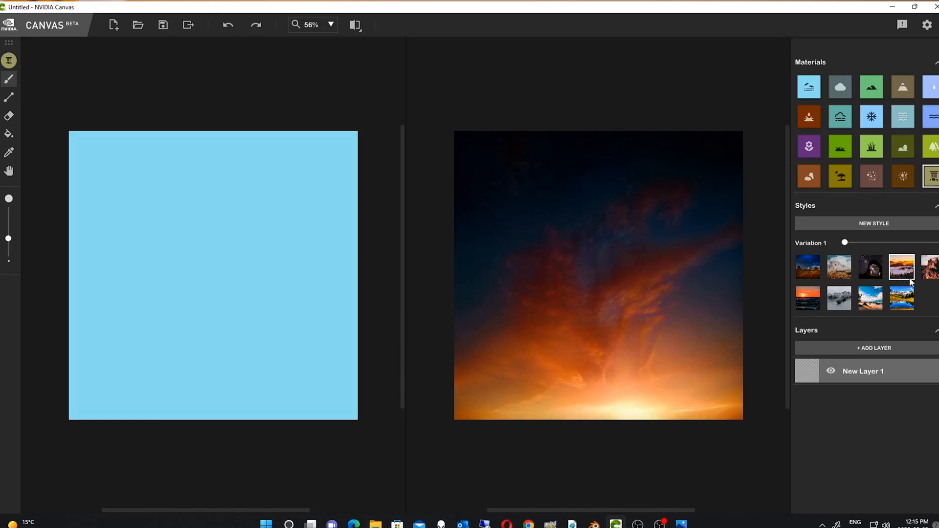
mouse_move(906, 275)
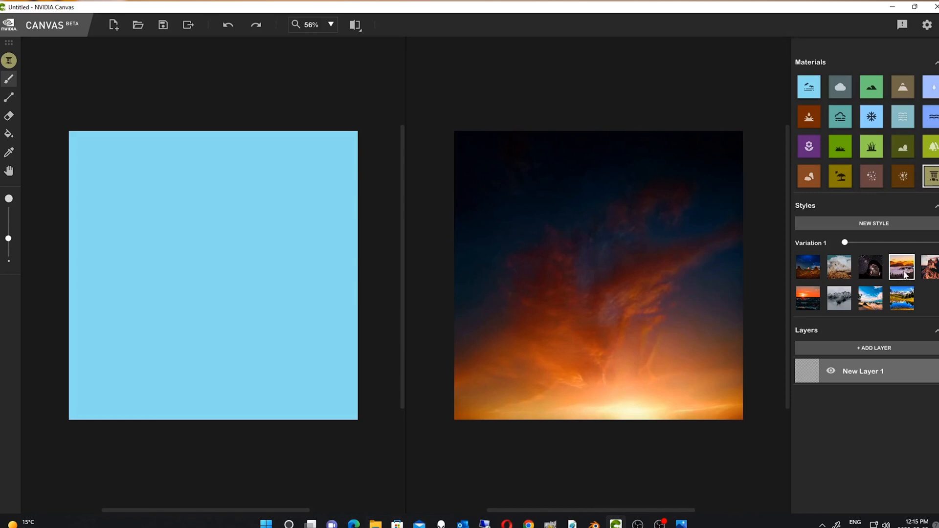
left_click(928, 267)
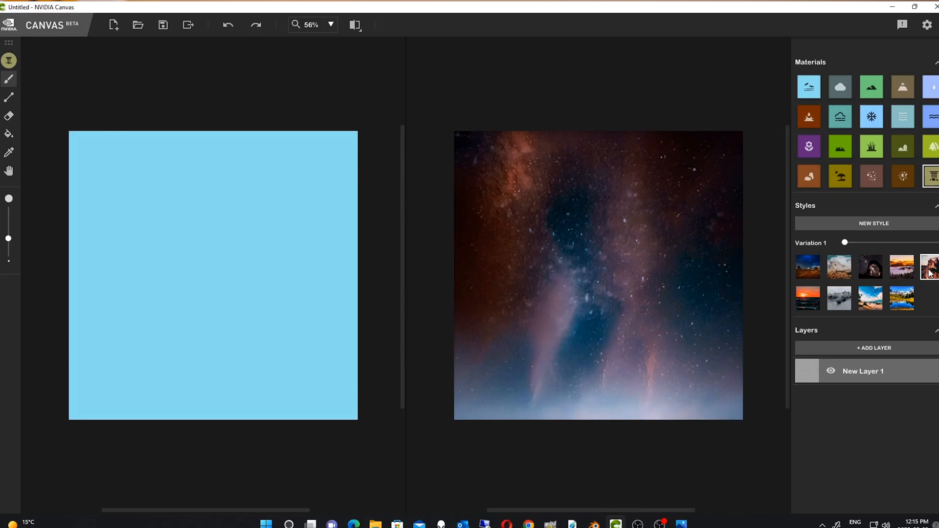
mouse_move(931, 273)
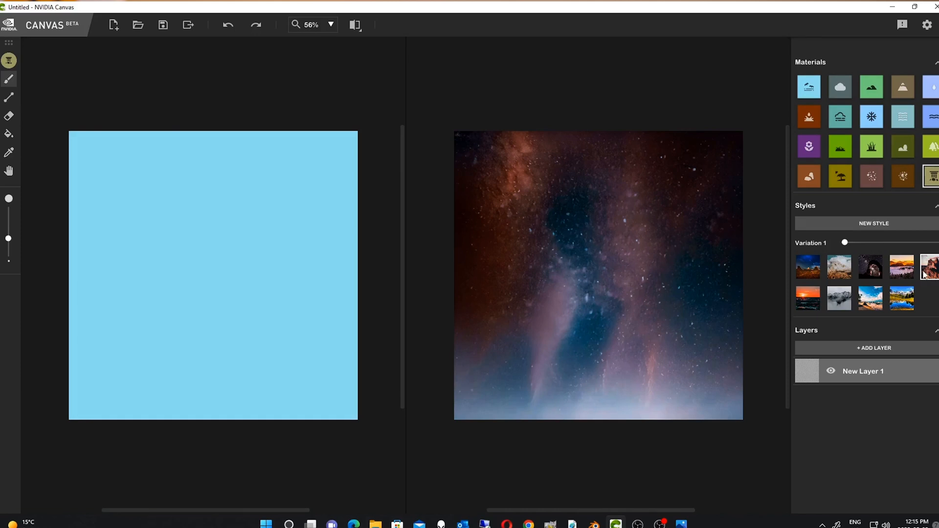
mouse_move(917, 296)
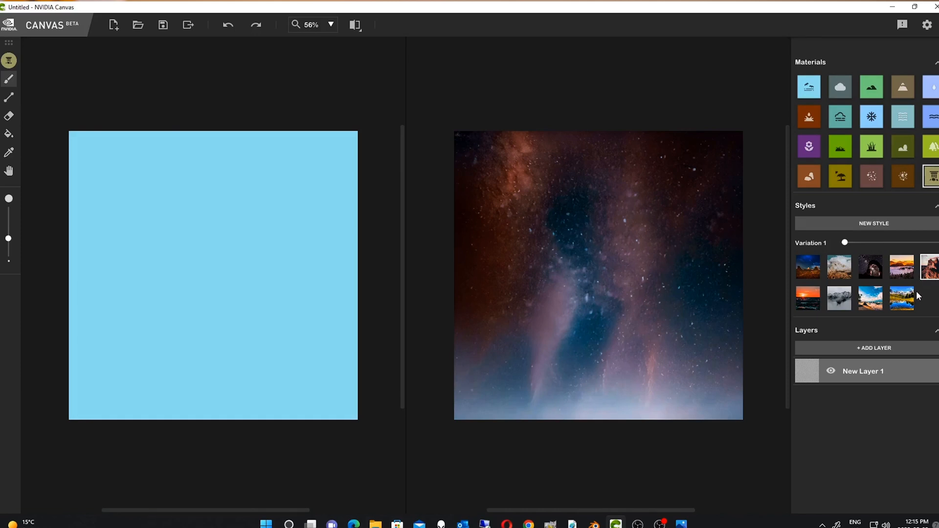
left_click(902, 299)
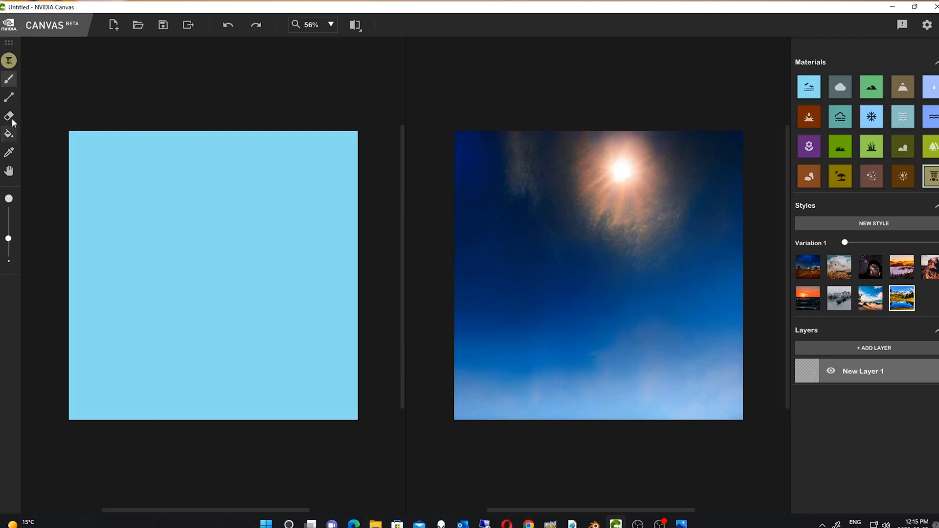
mouse_move(9, 133)
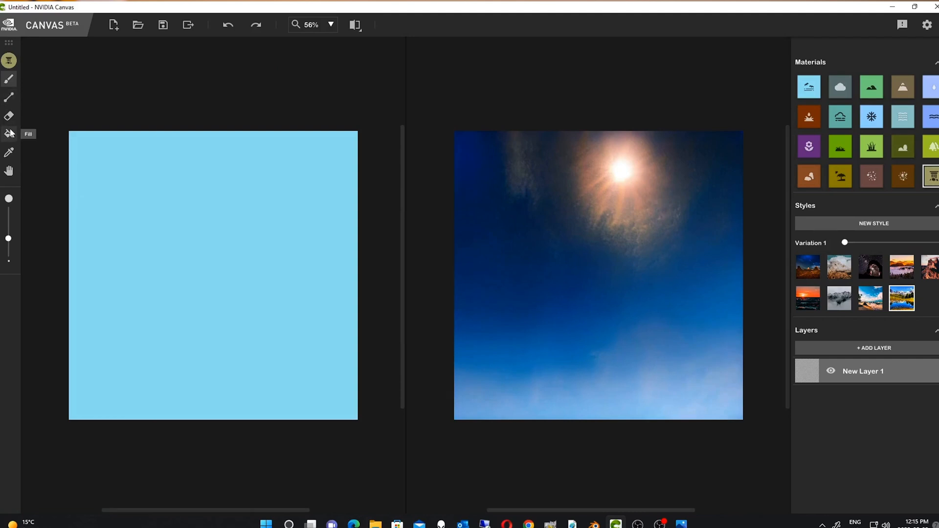
mouse_move(9, 117)
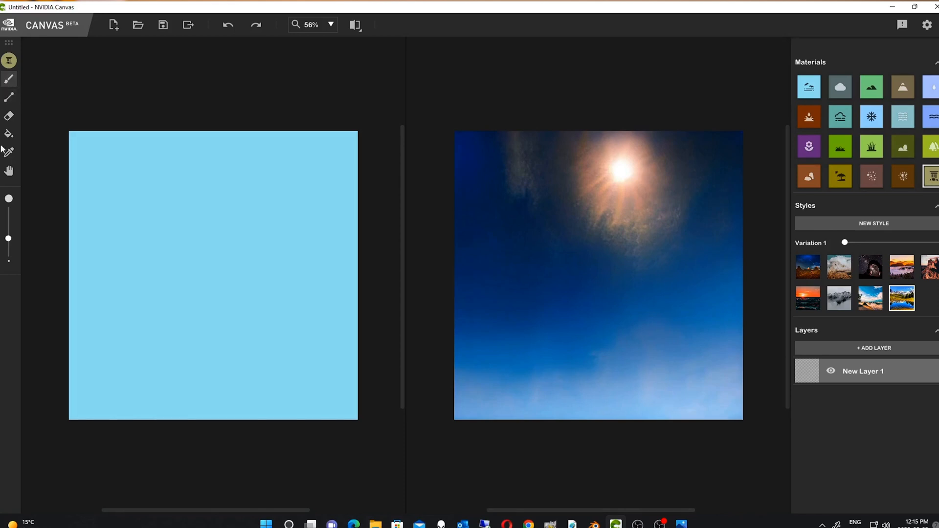
mouse_move(8, 153)
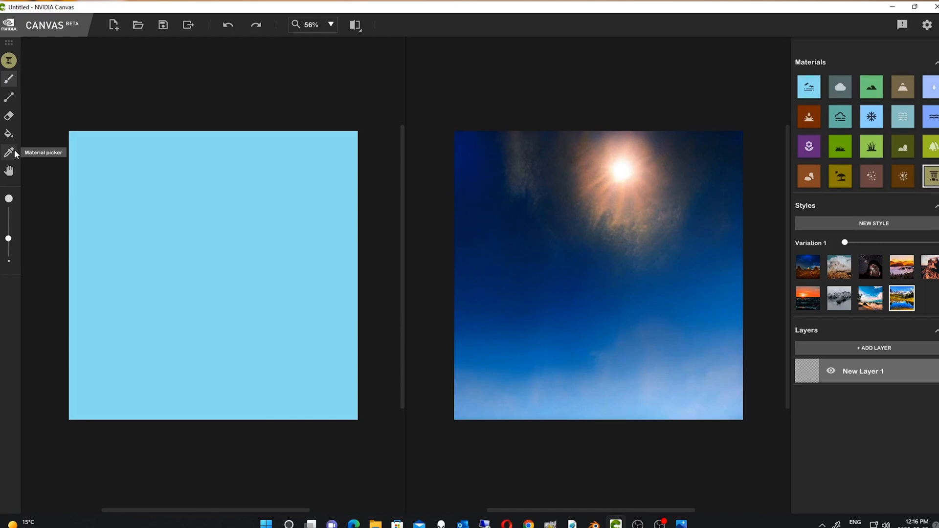
mouse_move(374, 316)
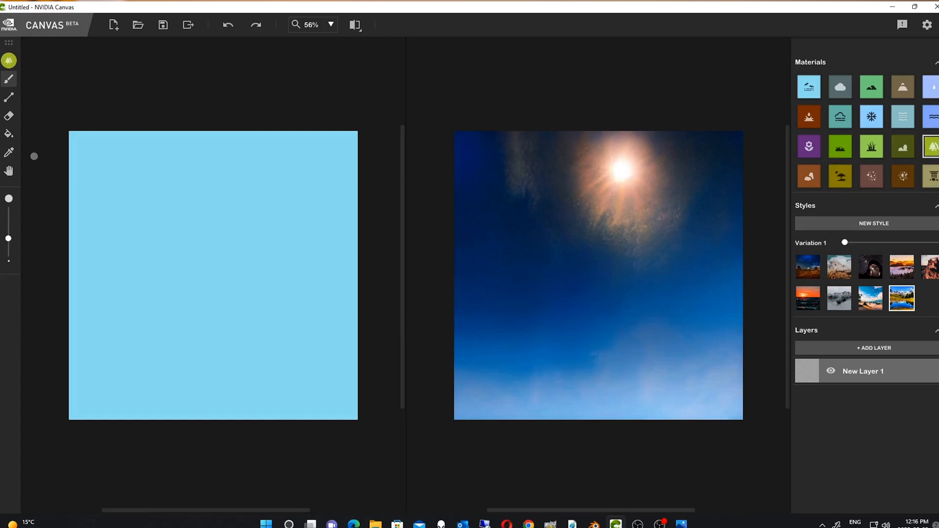
Fill the whole canvas with the forest material.
left_click(8, 133)
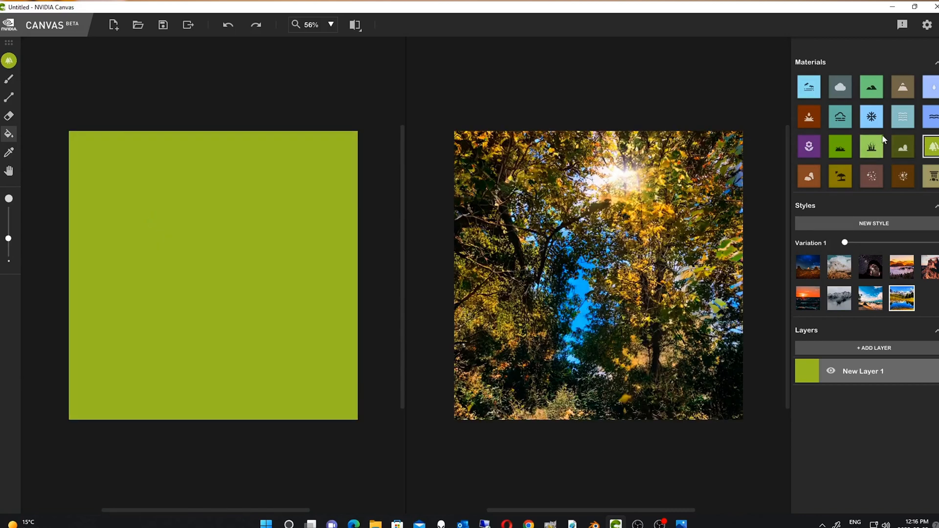
mouse_move(221, 307)
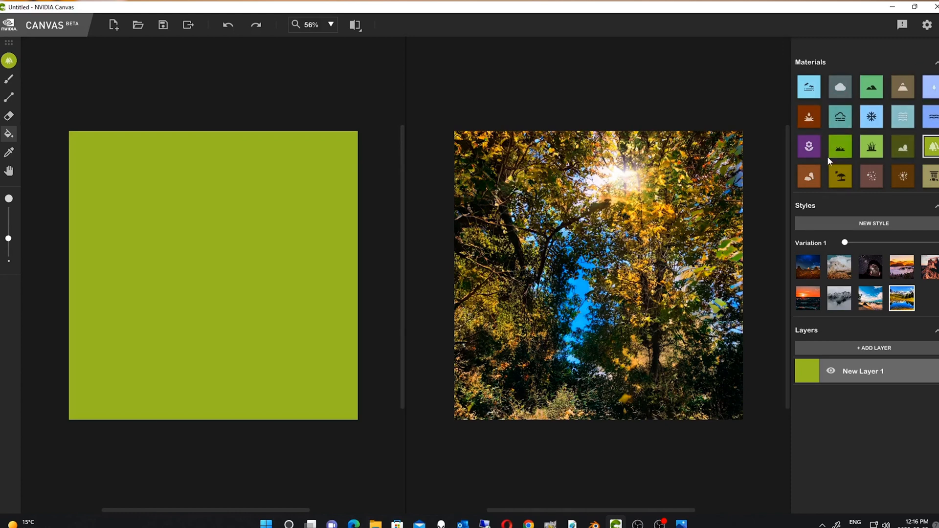
mouse_move(840, 147)
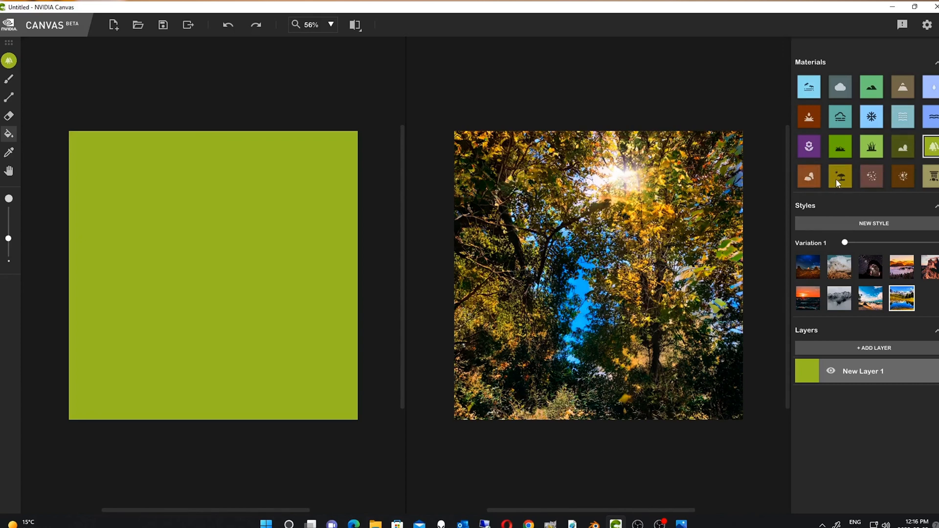
mouse_move(873, 176)
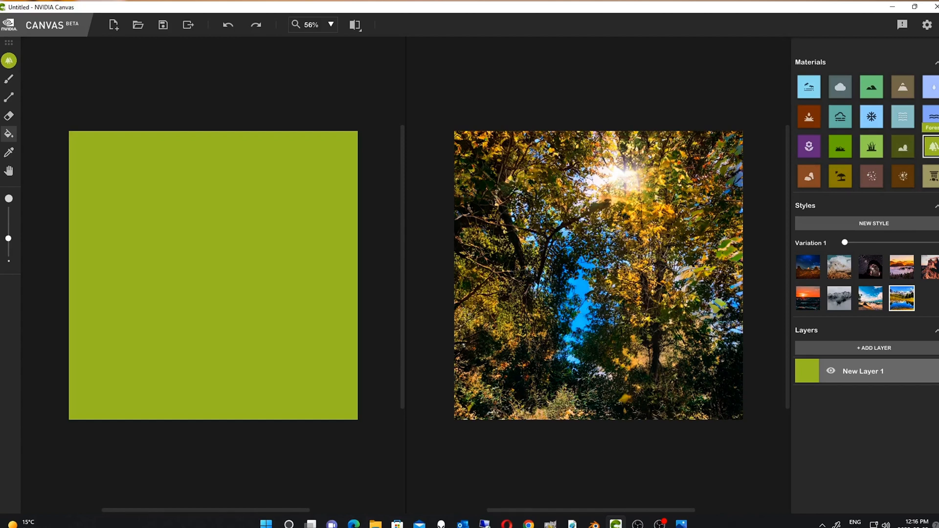
mouse_move(19, 136)
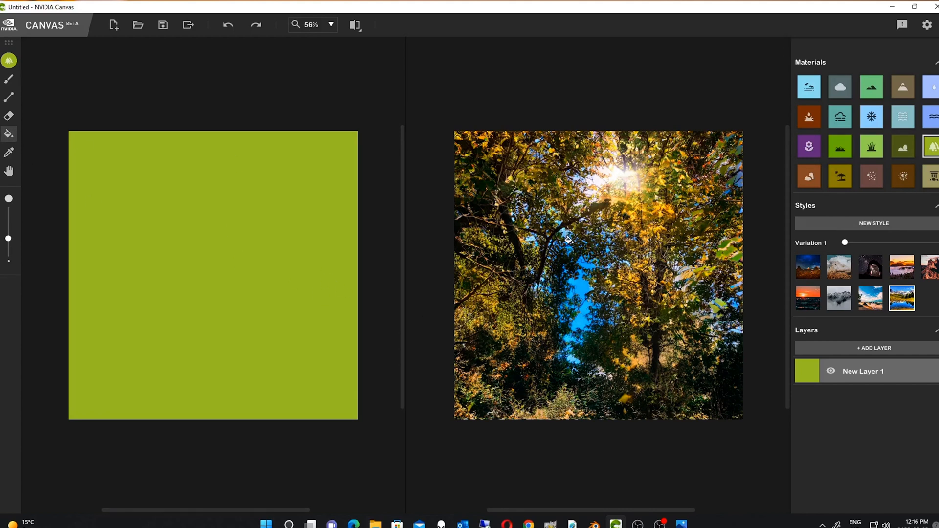
mouse_move(629, 229)
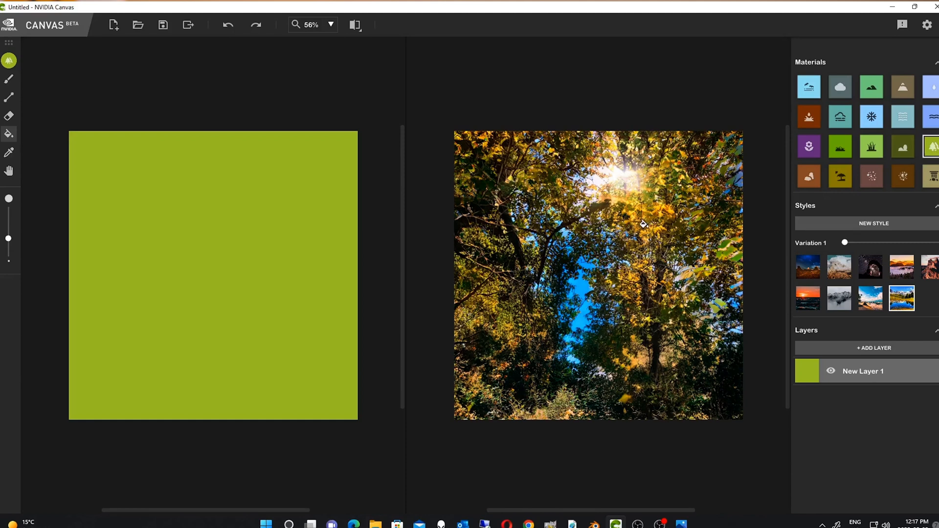
mouse_move(710, 222)
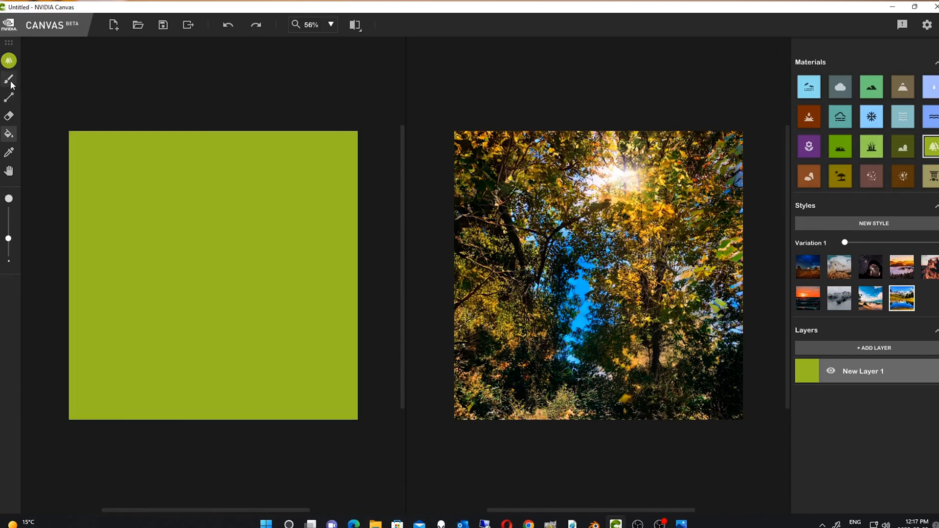
mouse_move(8, 80)
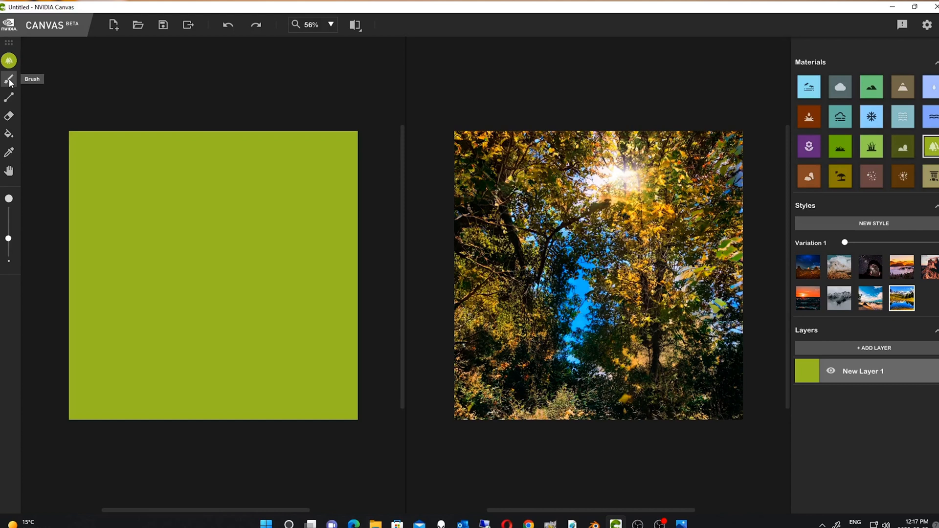
mouse_move(840, 87)
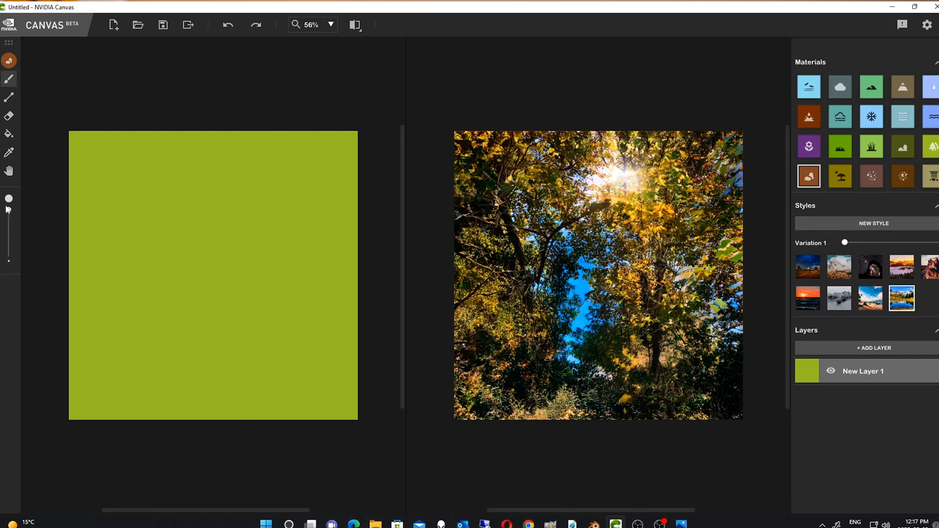
Brush a continuous horizontal rock band across the middle of the map from left edge to right.
left_click_drag(75, 245, 82, 307)
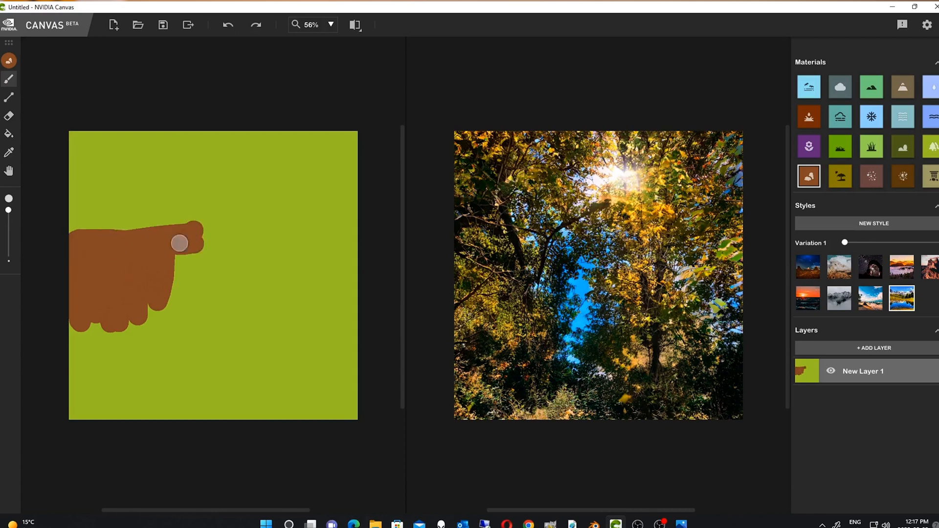
left_click_drag(179, 243, 237, 323)
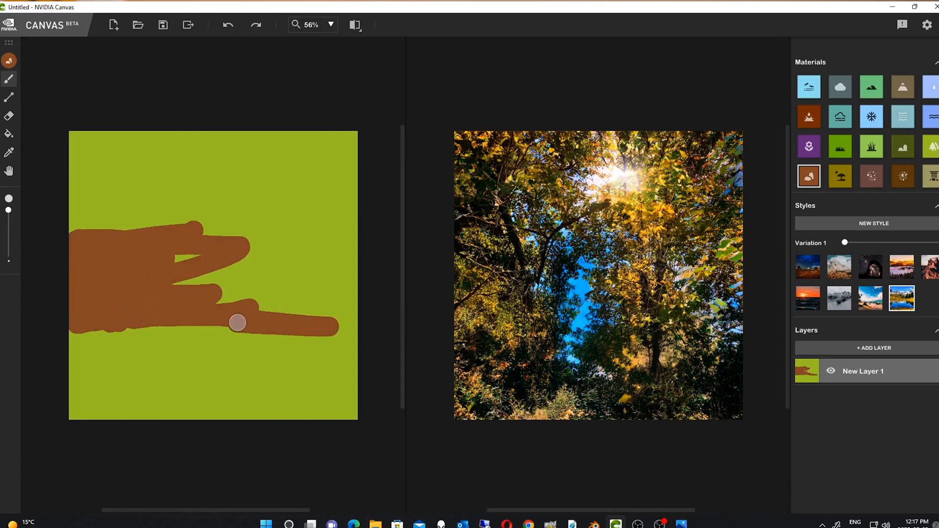
left_click_drag(236, 323, 179, 296)
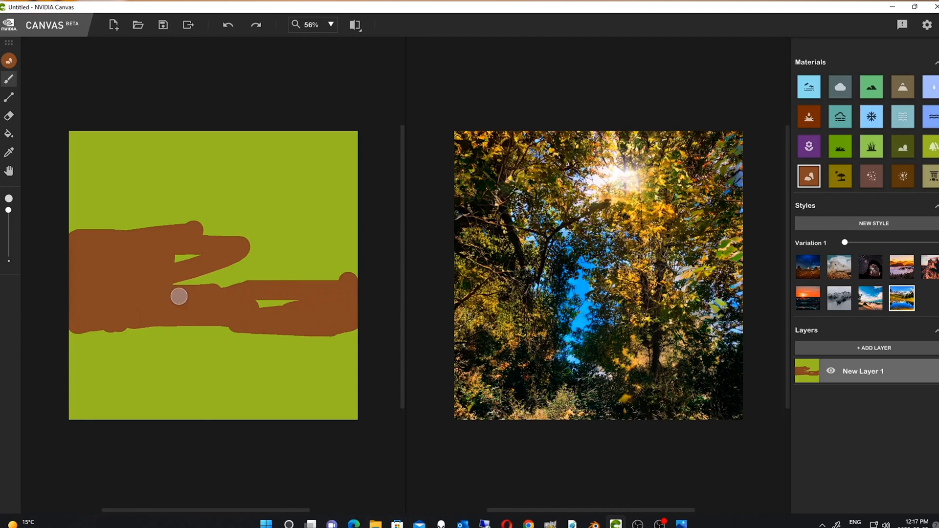
left_click_drag(179, 297, 293, 293)
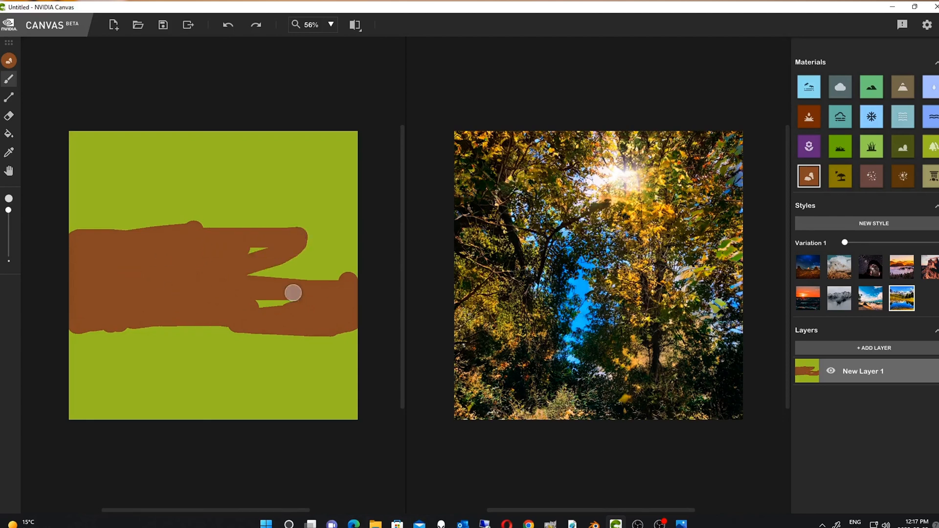
left_click_drag(293, 293, 258, 261)
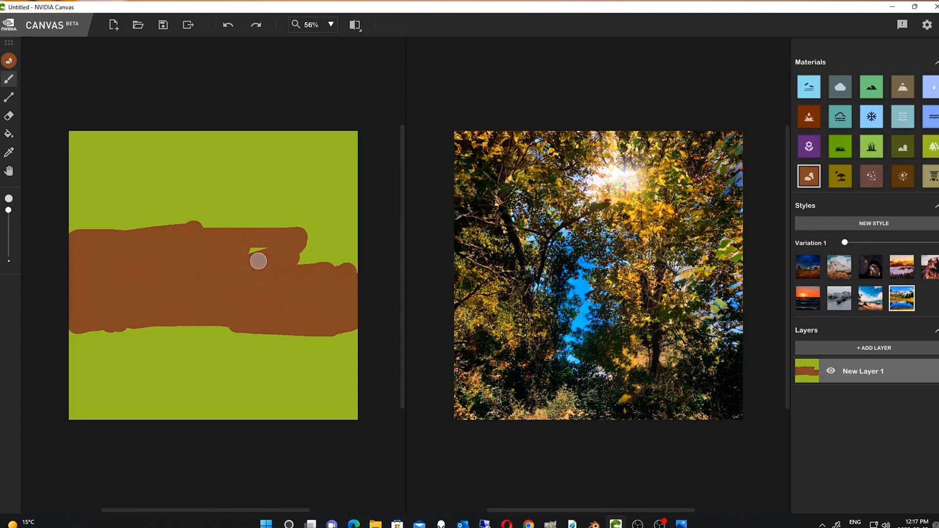
left_click_drag(259, 262, 330, 257)
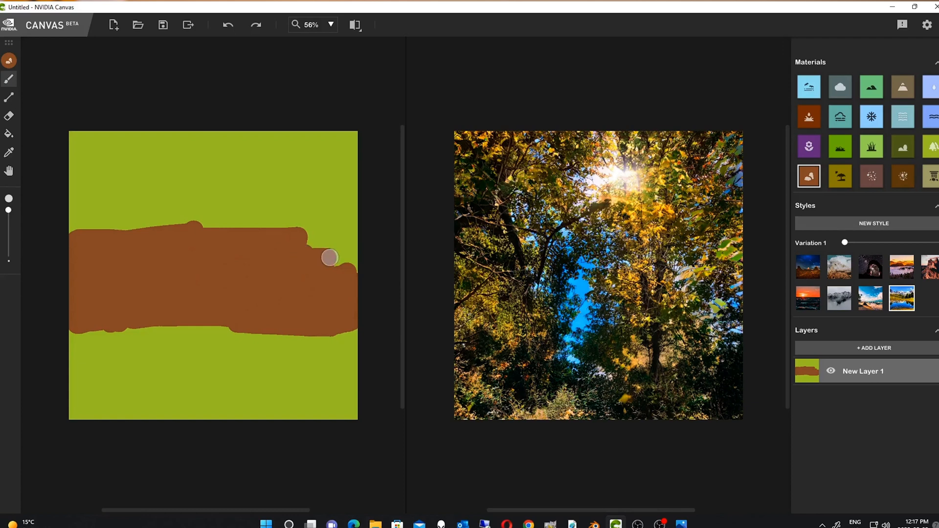
left_click_drag(329, 257, 339, 233)
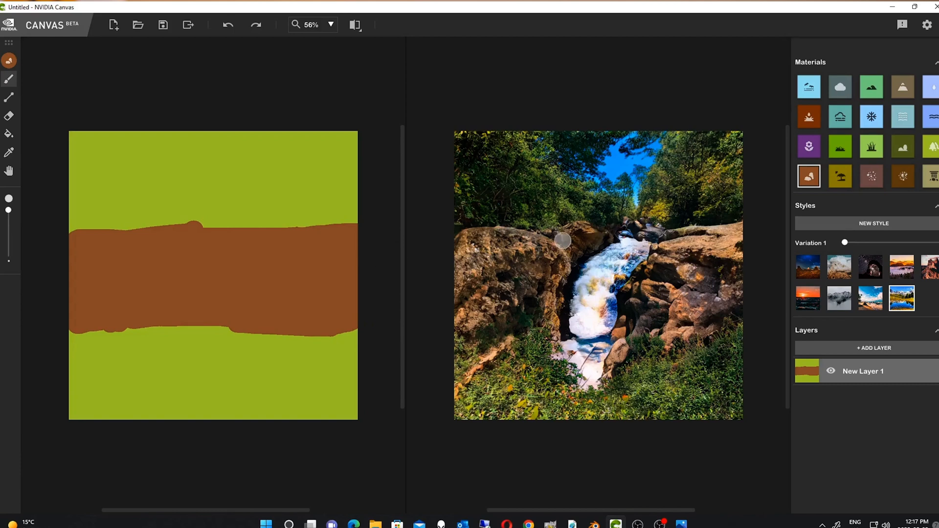
mouse_move(621, 265)
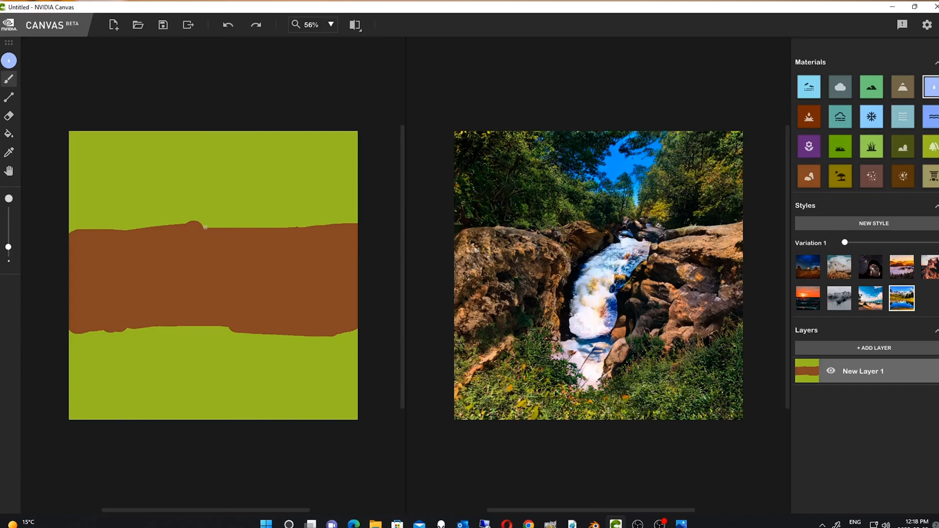
Paint a thin waterfall from the rock's top edge down through the rock band.
left_click_drag(204, 227, 228, 225)
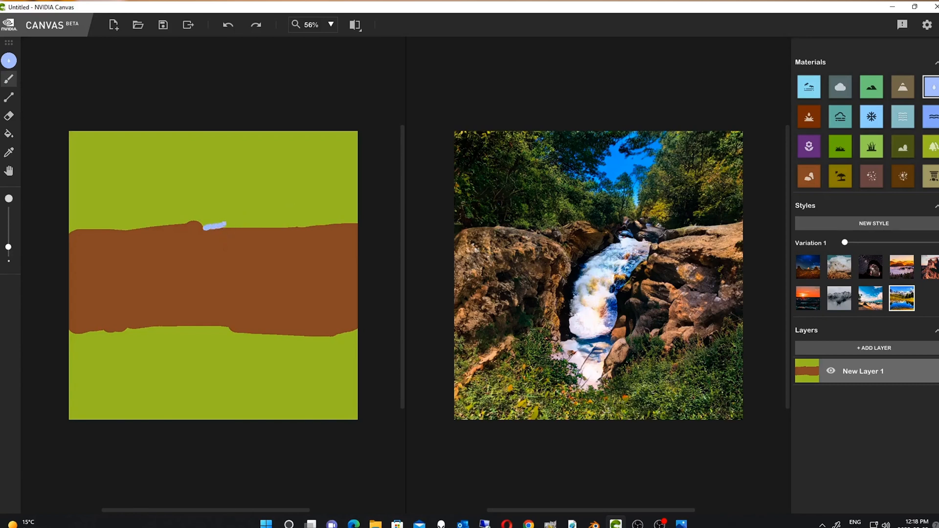
left_click_drag(215, 225, 201, 263)
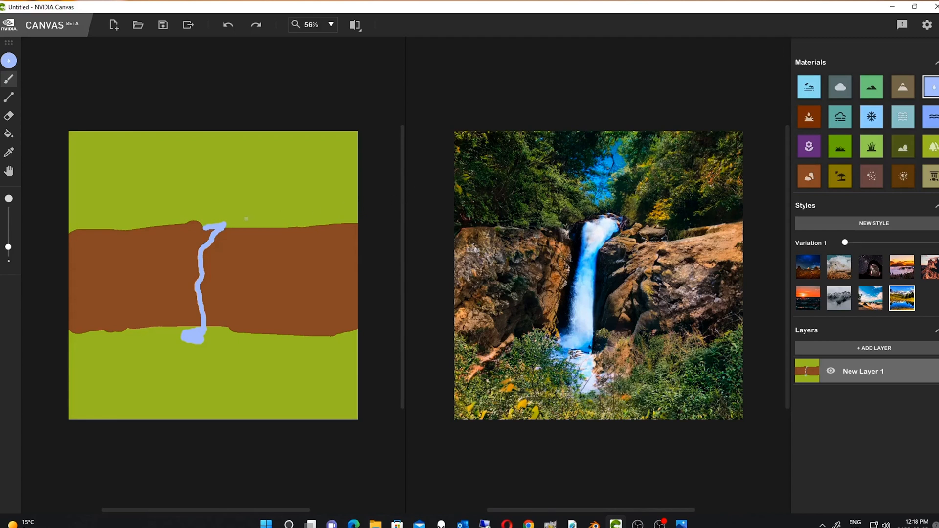
left_click_drag(221, 220, 254, 219)
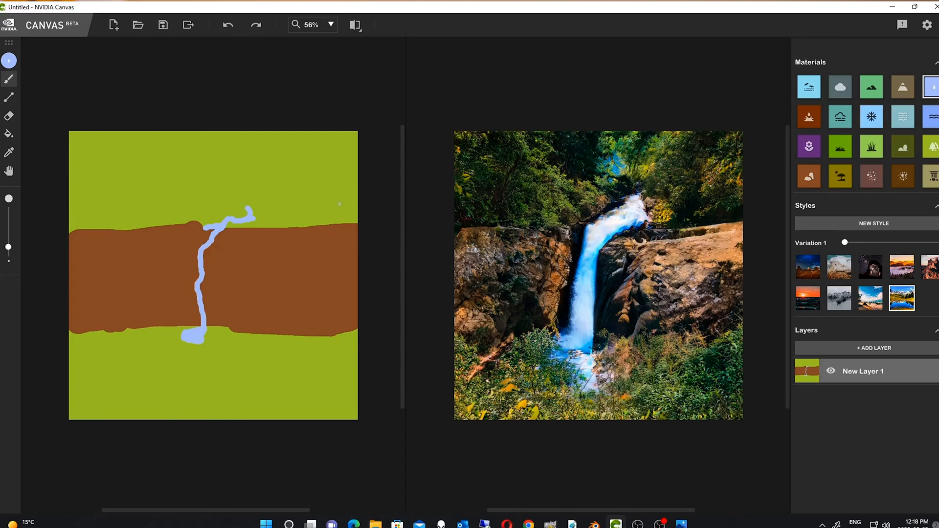
mouse_move(909, 146)
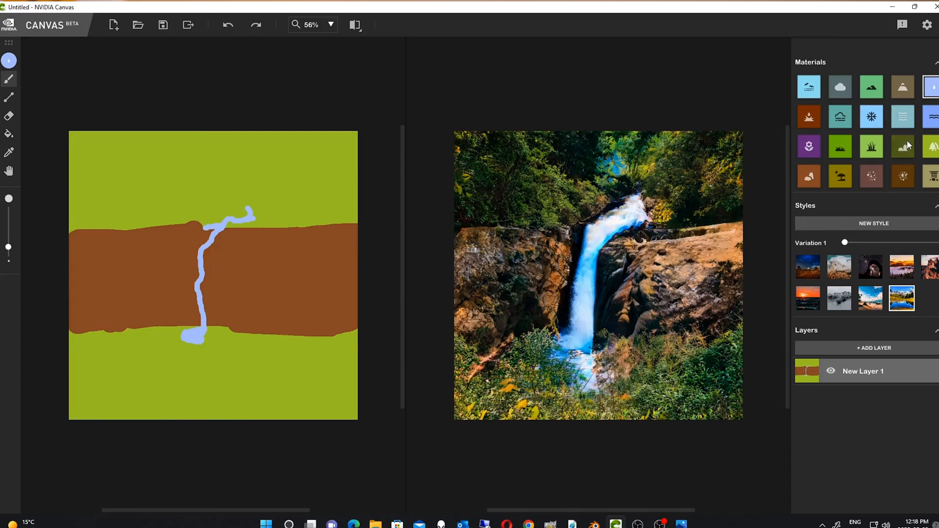
Add dark green vegetation strokes along the ridge at the top of the rock band.
left_click(903, 147)
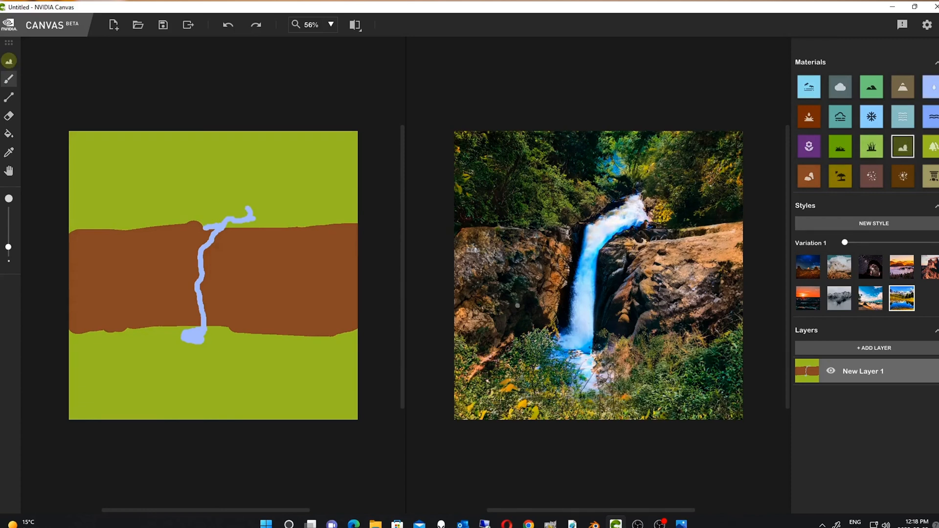
left_click_drag(237, 229, 257, 225)
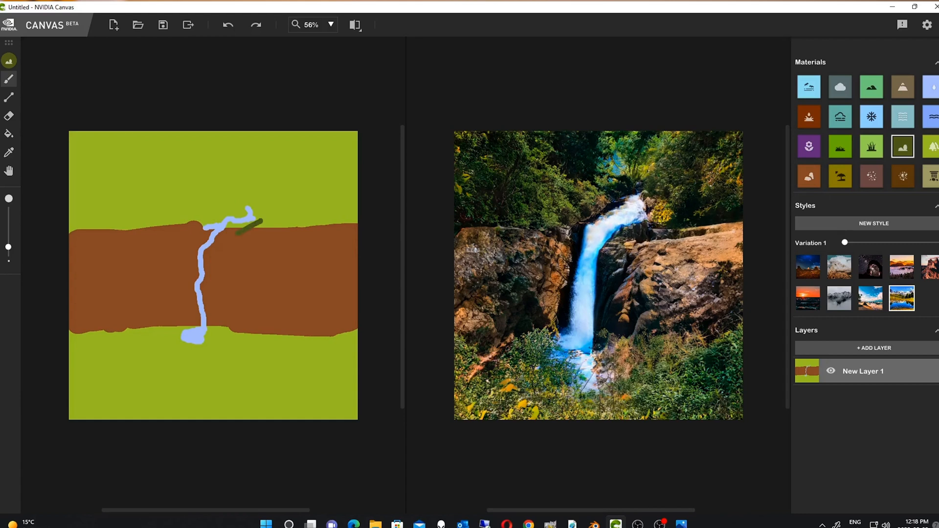
left_click_drag(240, 225, 306, 224)
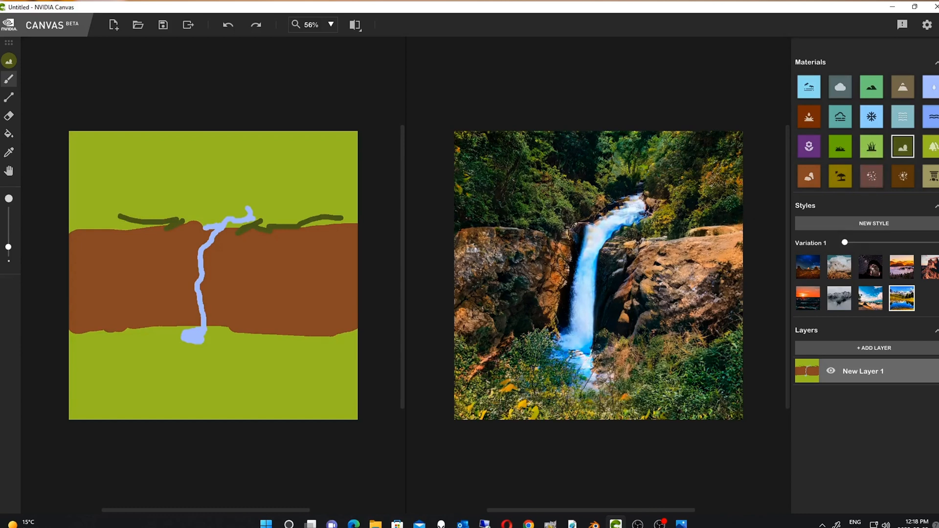
Paint a patch of reddish-brown ground below the rock band at the waterfall's foot.
left_click(872, 176)
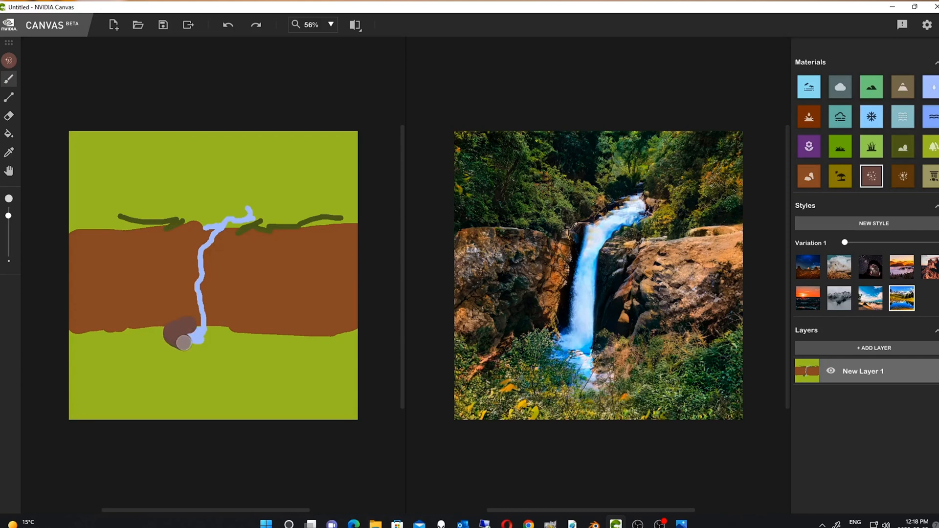
left_click_drag(186, 342, 221, 373)
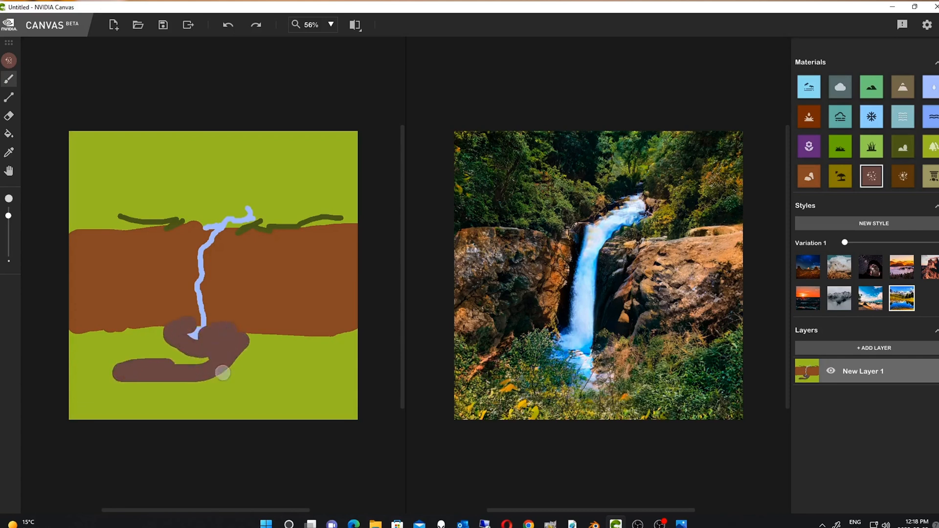
left_click_drag(222, 373, 123, 366)
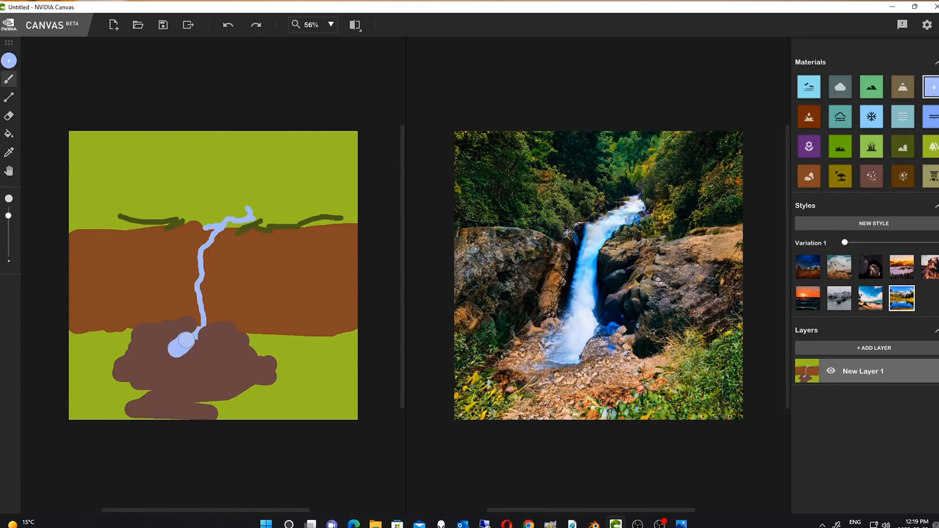
Widen the water into a pool over the lower patch and extend the stream to the bottom edge.
left_click_drag(192, 341, 162, 377)
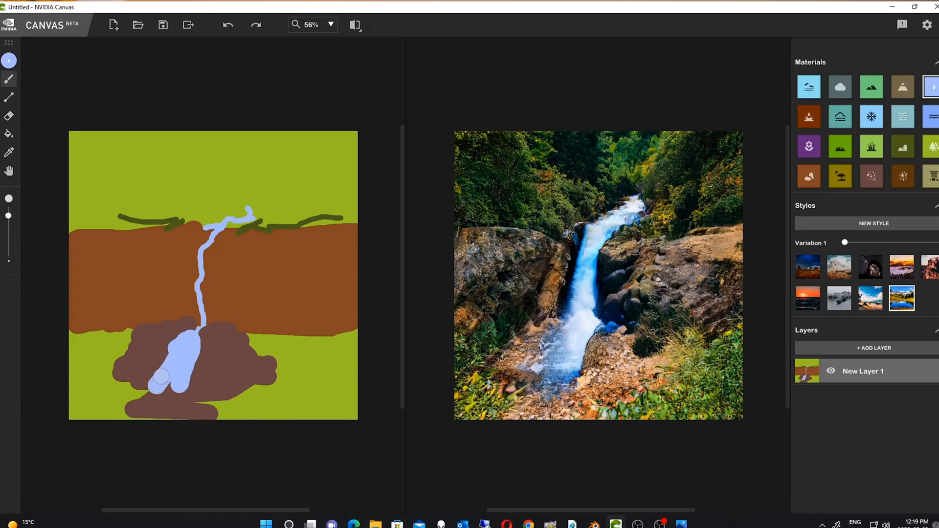
left_click_drag(174, 377, 214, 339)
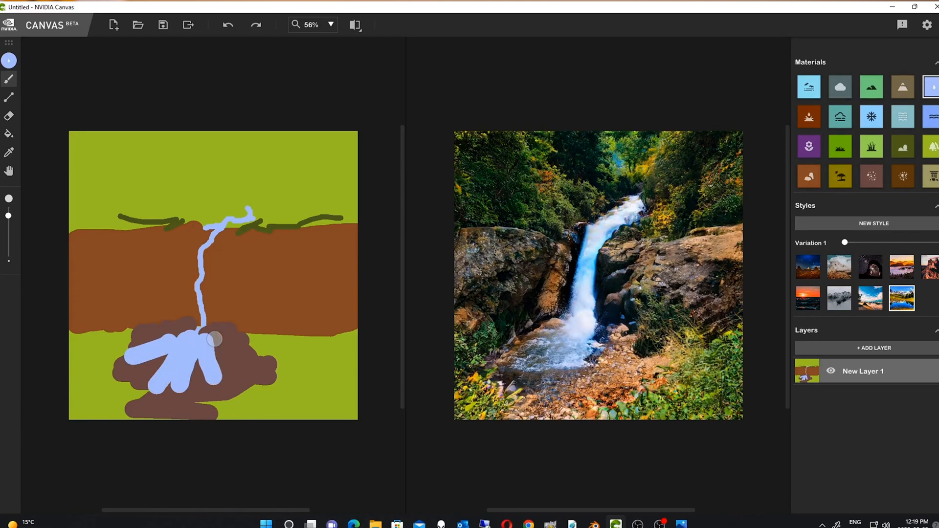
left_click_drag(214, 339, 229, 360)
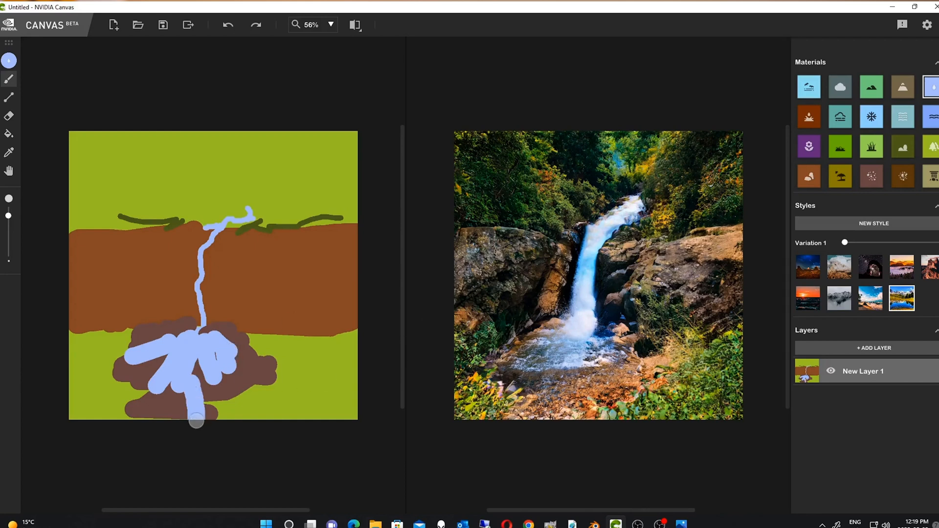
left_click_drag(197, 420, 165, 398)
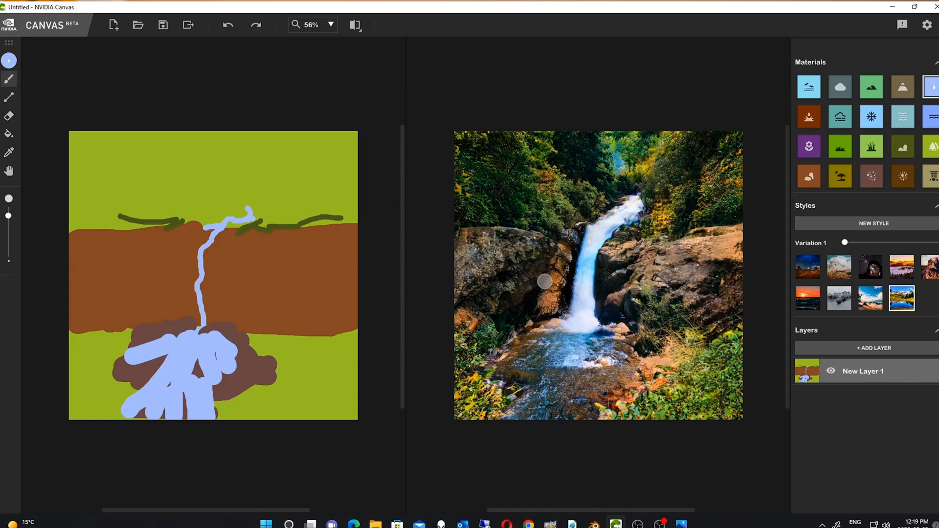
mouse_move(696, 314)
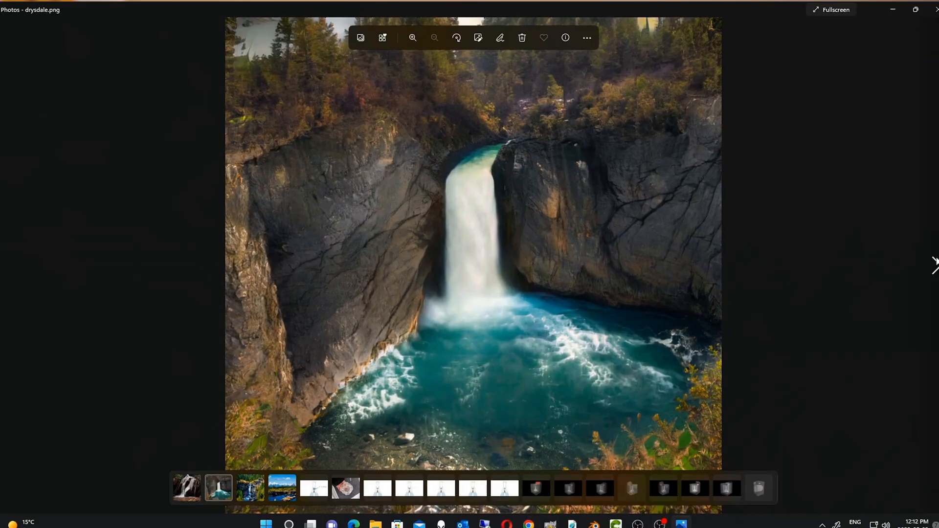
Advance through the saved waterfall images to the forest waterfall NRfalls.png.
left_click(250, 488)
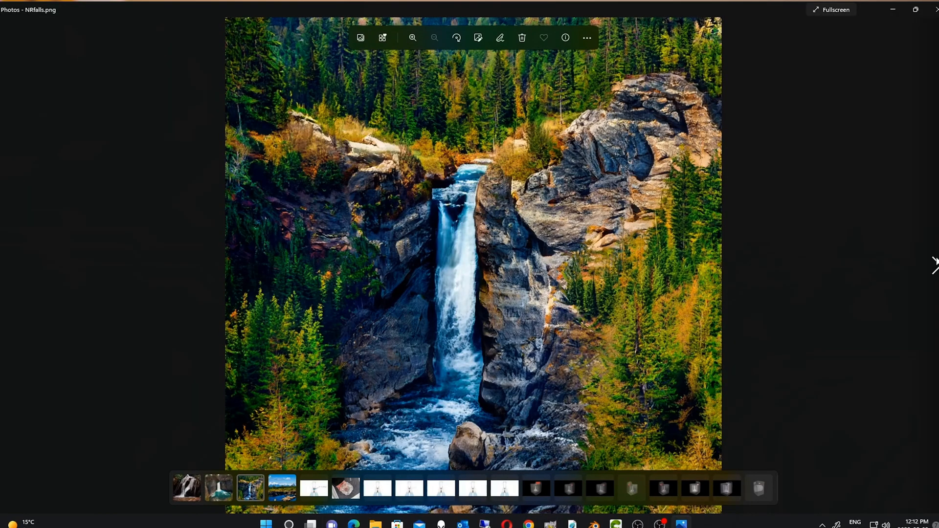
mouse_move(928, 250)
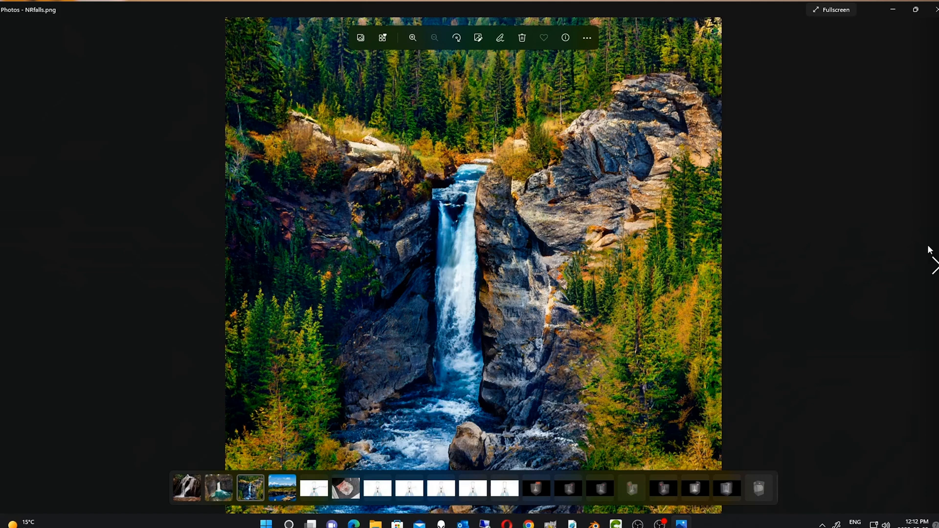
left_click(615, 525)
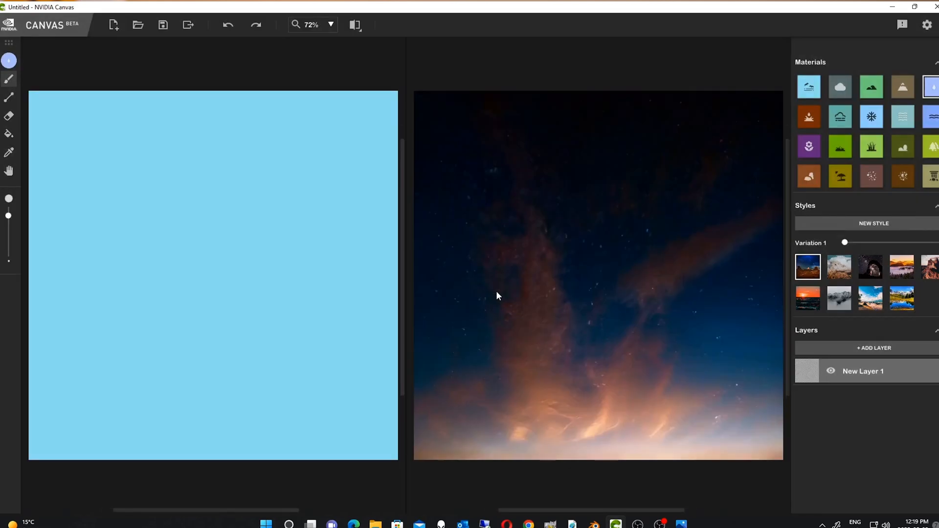
mouse_move(19, 66)
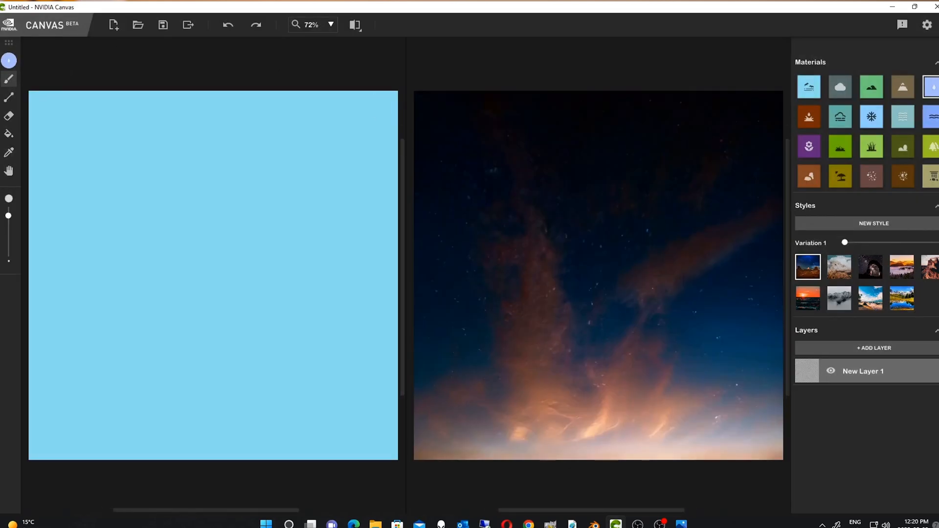
Switch the render to the daytime blue-sky style and pick the Cloud material.
left_click(870, 298)
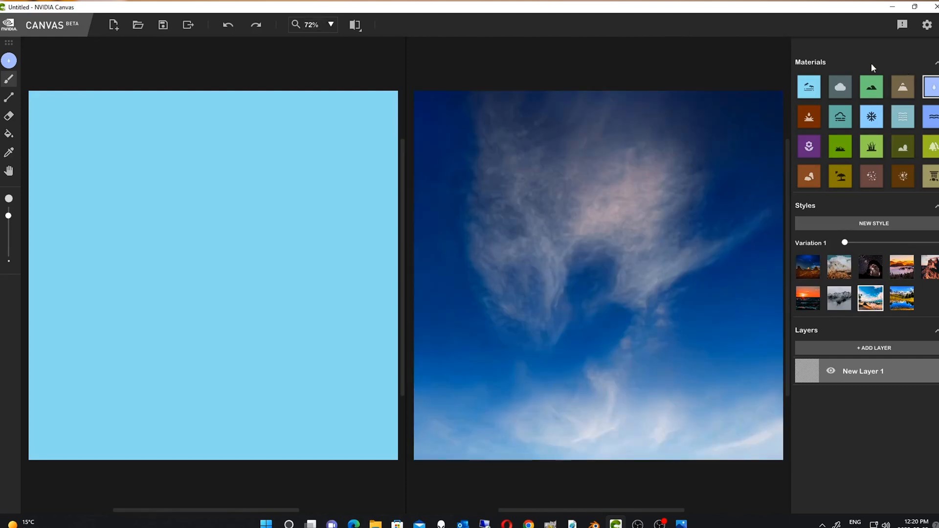
left_click(839, 86)
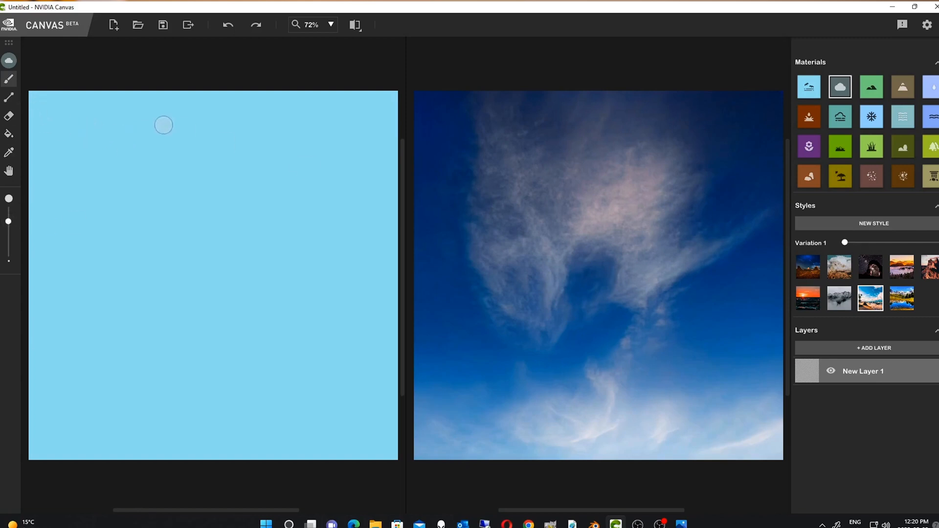
mouse_move(56, 128)
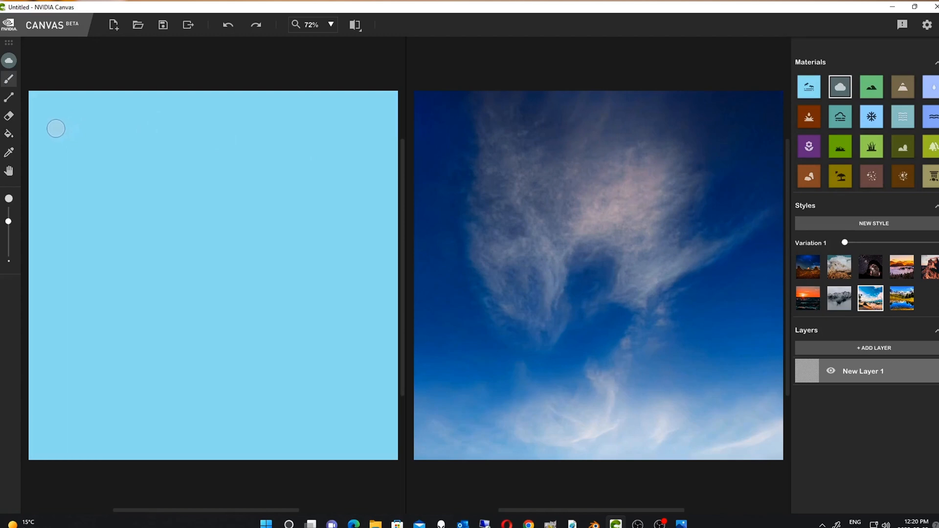
Paint cloud streaks across the top of the sky, then pick the Water material.
left_click_drag(56, 130, 176, 138)
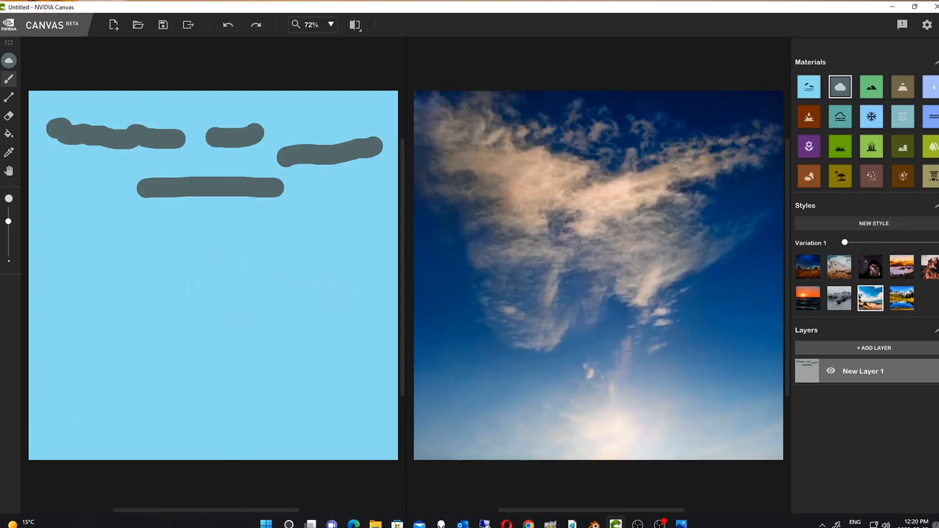
left_click(903, 117)
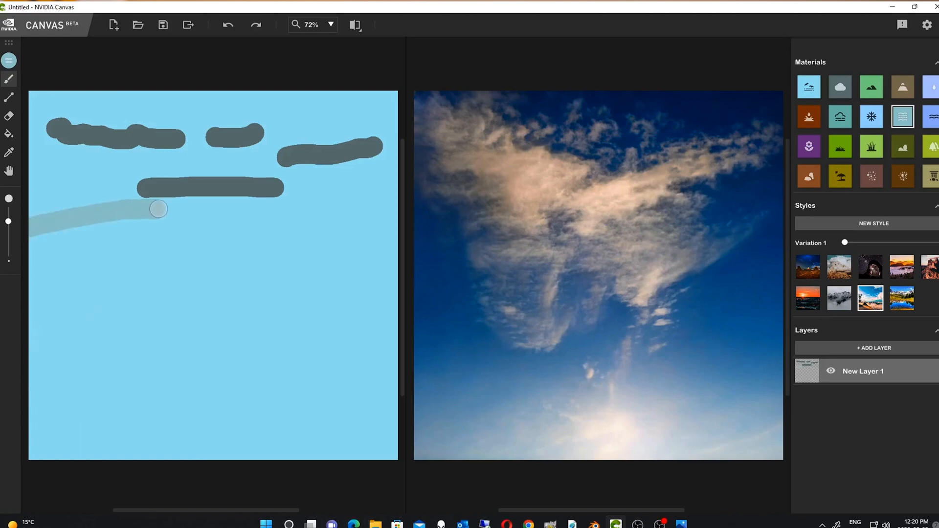
Outline a large wedge down to the lower left and fill it with water.
left_click_drag(158, 209, 376, 217)
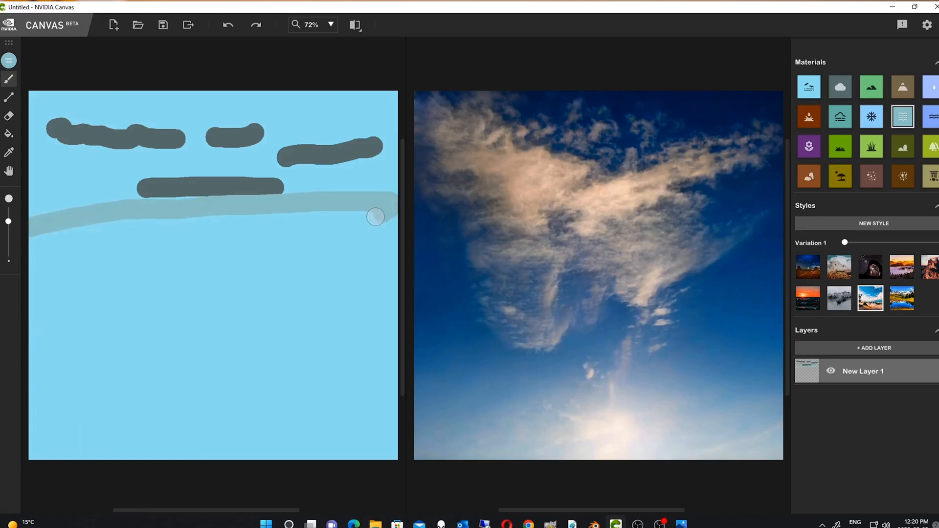
left_click_drag(377, 217, 34, 339)
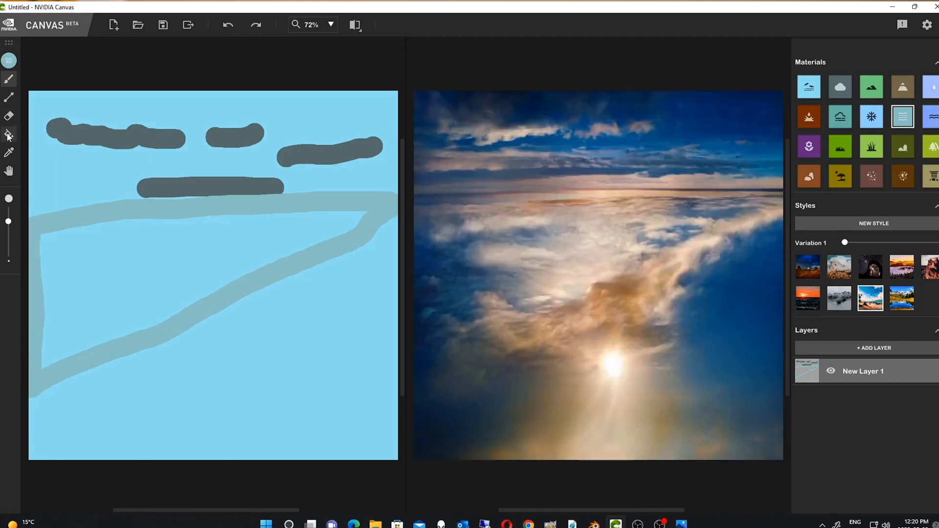
left_click(88, 274)
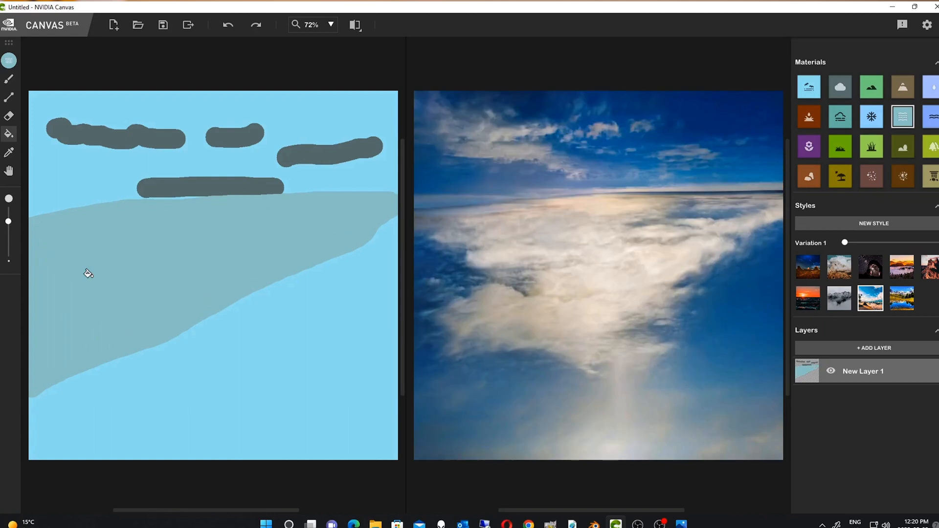
mouse_move(77, 276)
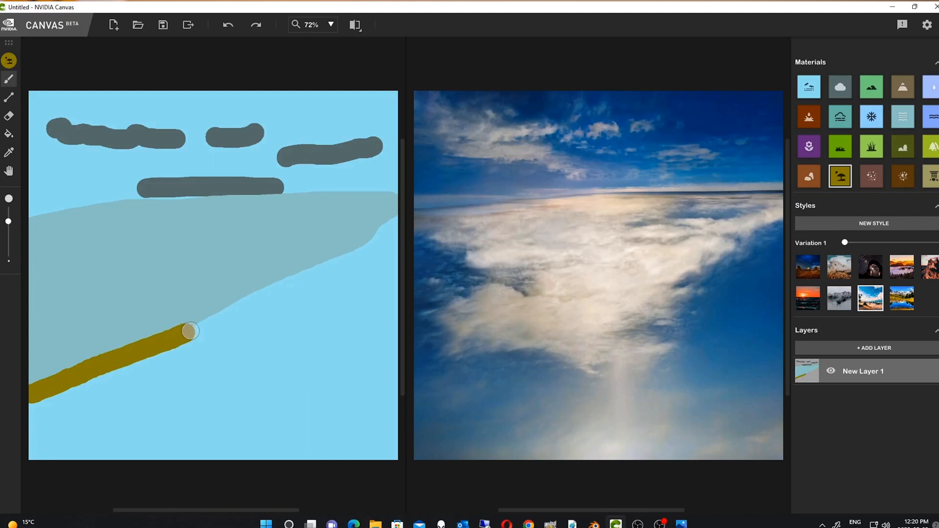
Brush sand along the water's edge to form the shoreline, then pick the Mountain material.
left_click_drag(189, 331, 401, 222)
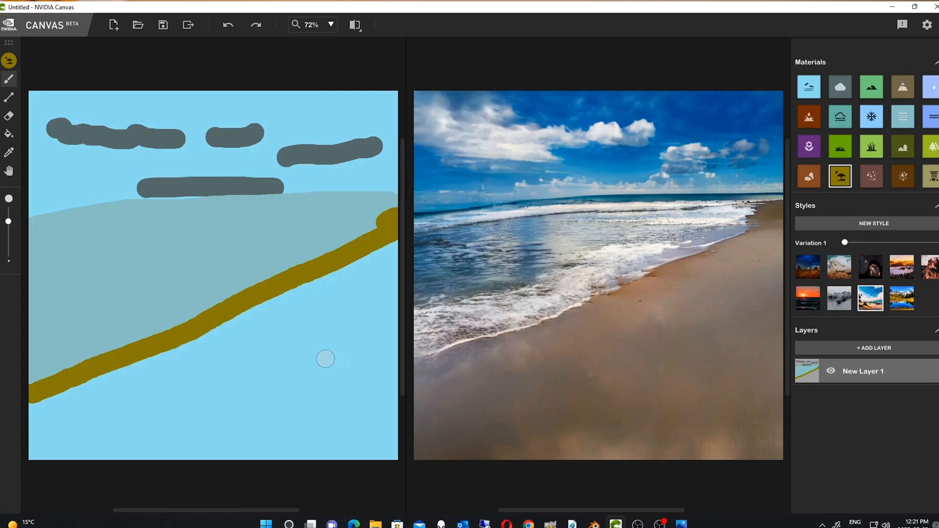
mouse_move(9, 134)
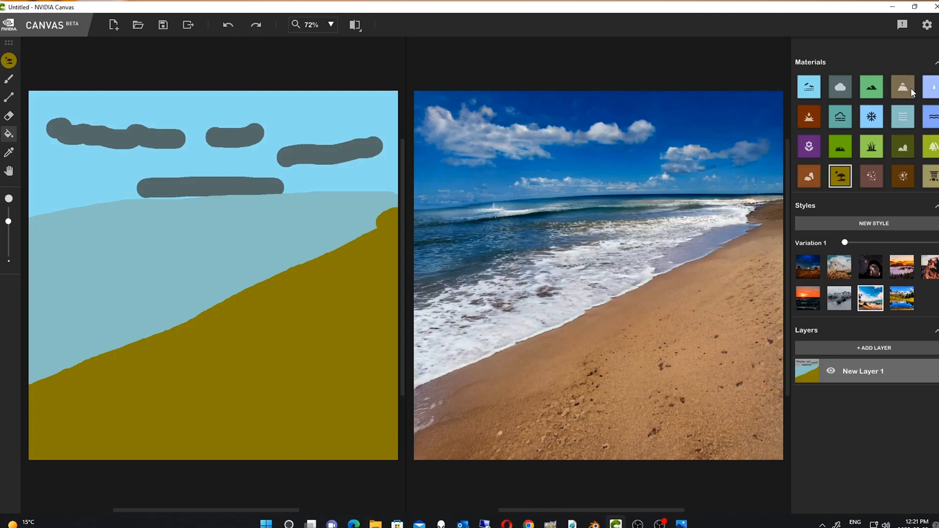
left_click(902, 87)
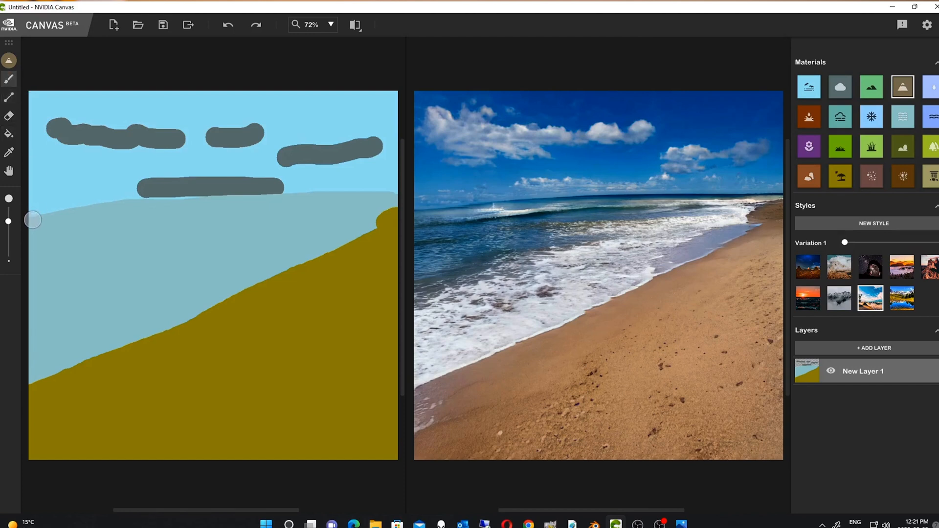
Brush a mountain band across the horizon from the left edge to the centre.
left_click_drag(32, 218, 87, 197)
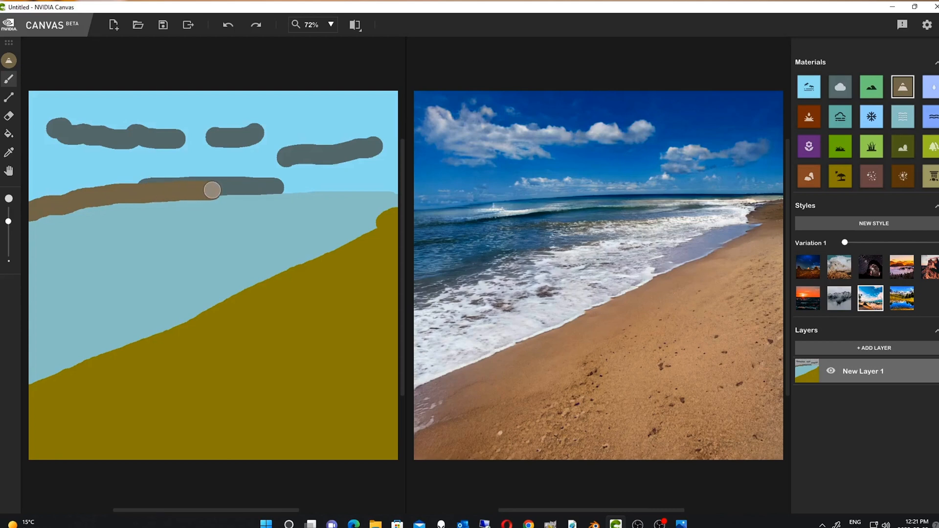
left_click_drag(213, 190, 286, 190)
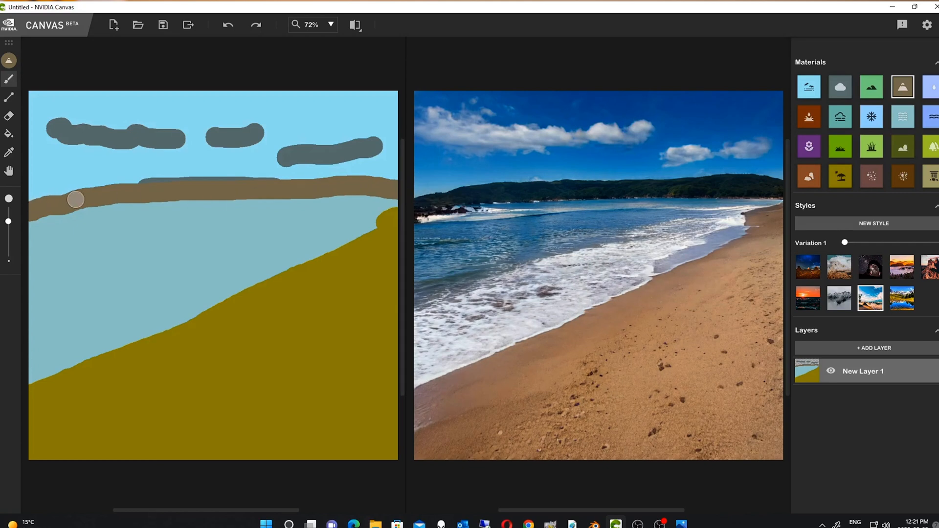
left_click_drag(76, 200, 37, 198)
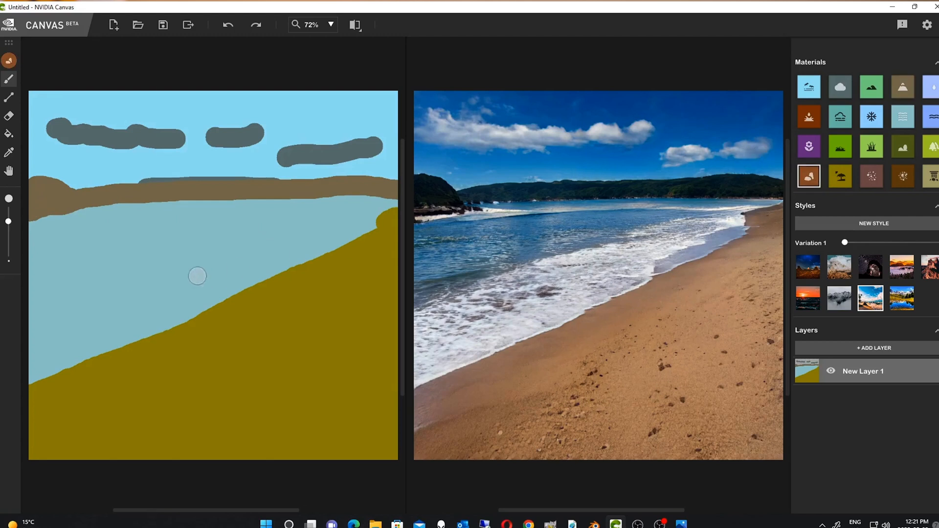
mouse_move(80, 320)
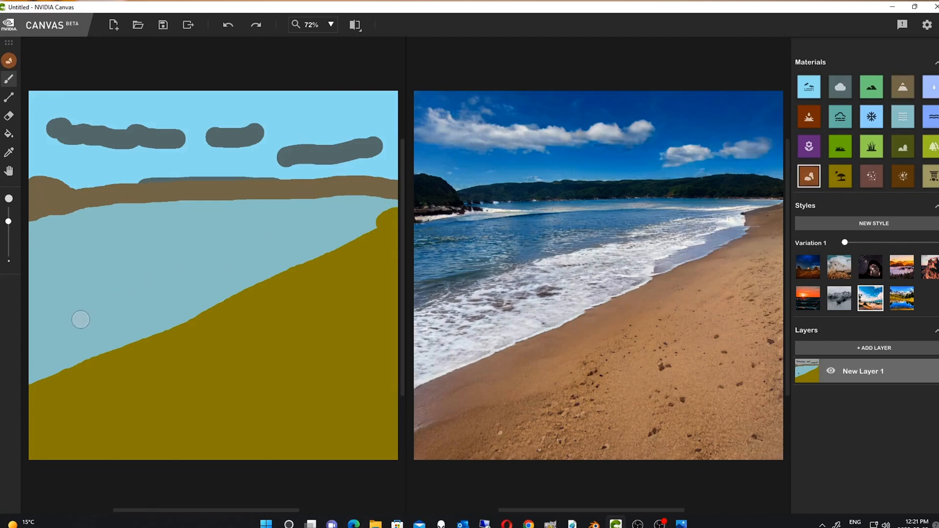
Place rock dots in the lower-left and central water.
left_click(80, 320)
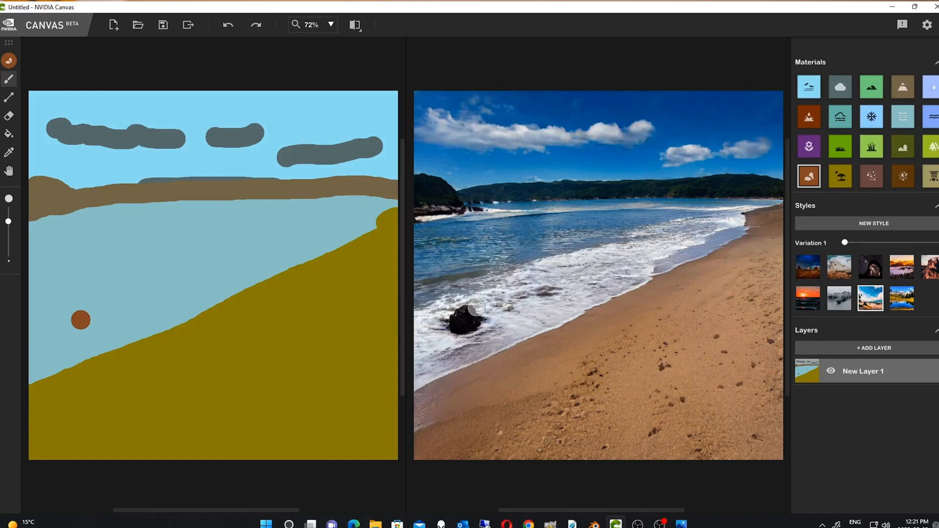
left_click(216, 282)
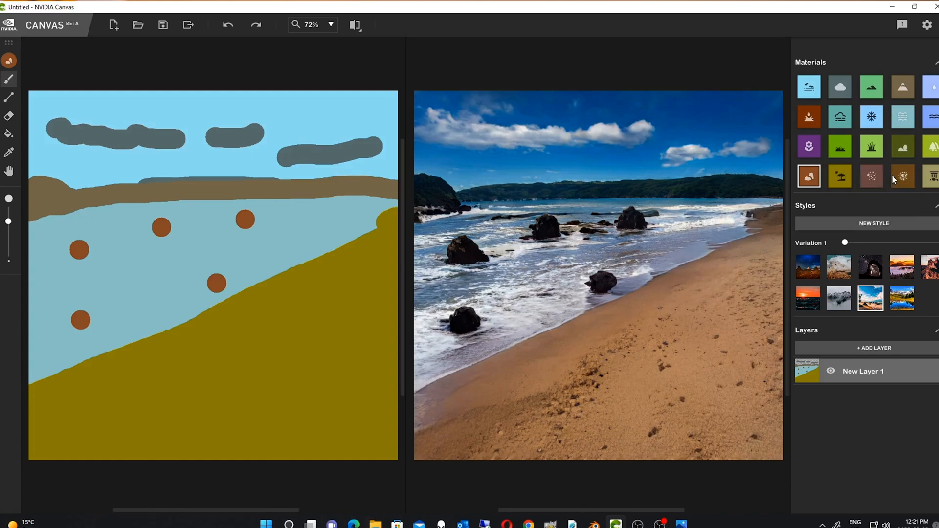
Paint a stony dirt patch on the right sand and a grass strip down the right edge.
left_click(872, 176)
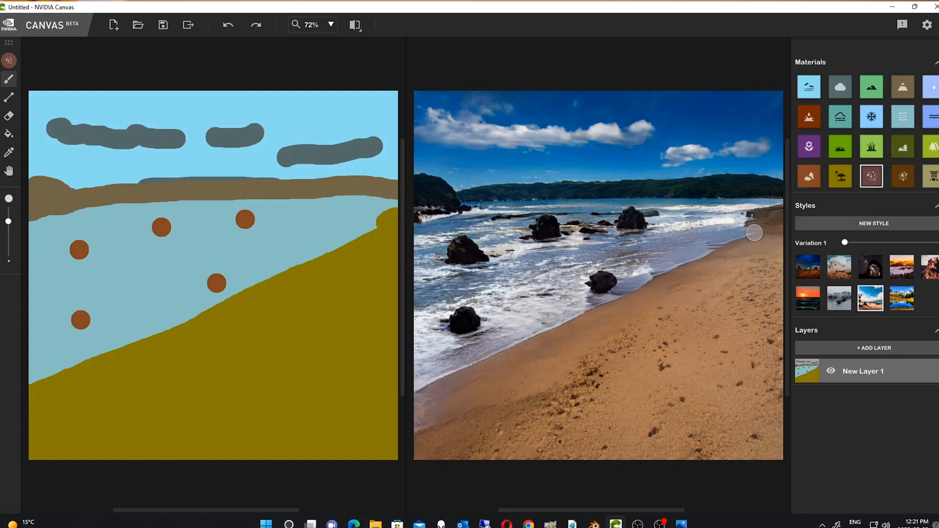
left_click_drag(377, 231, 335, 306)
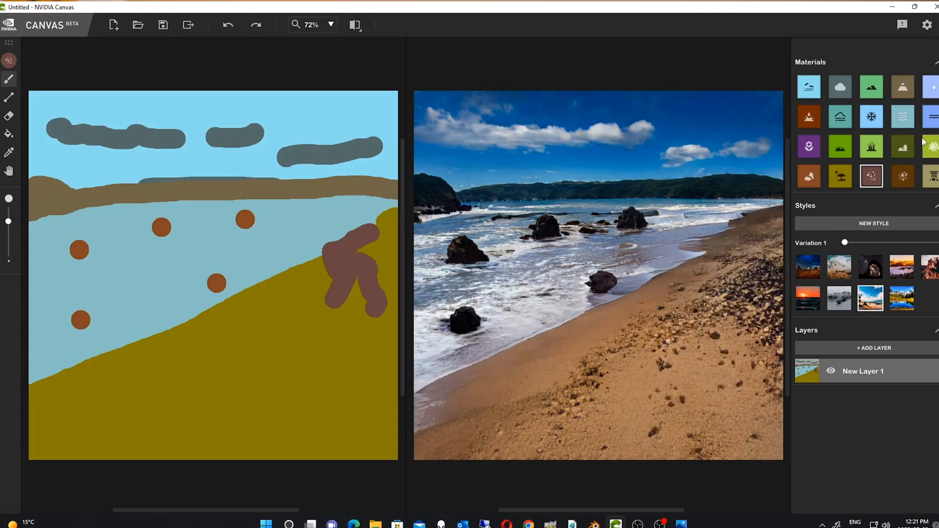
left_click(840, 147)
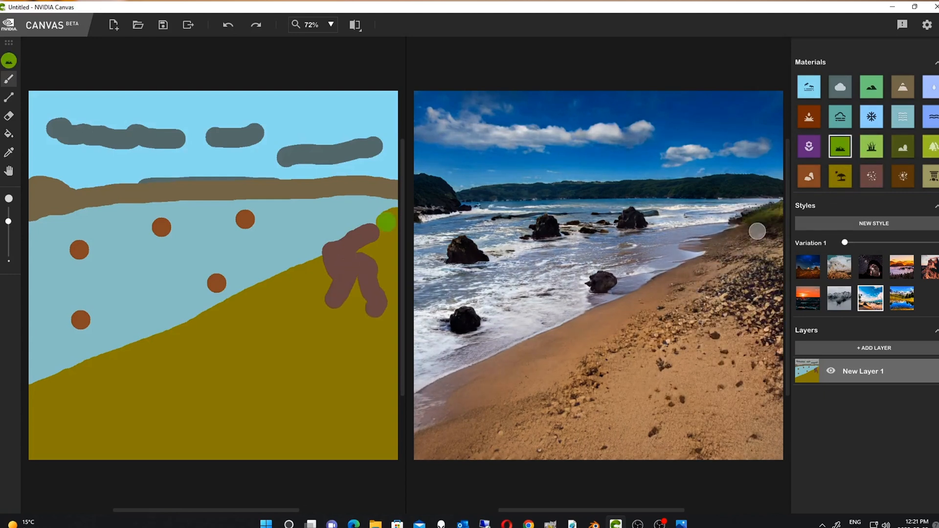
left_click_drag(384, 222, 390, 240)
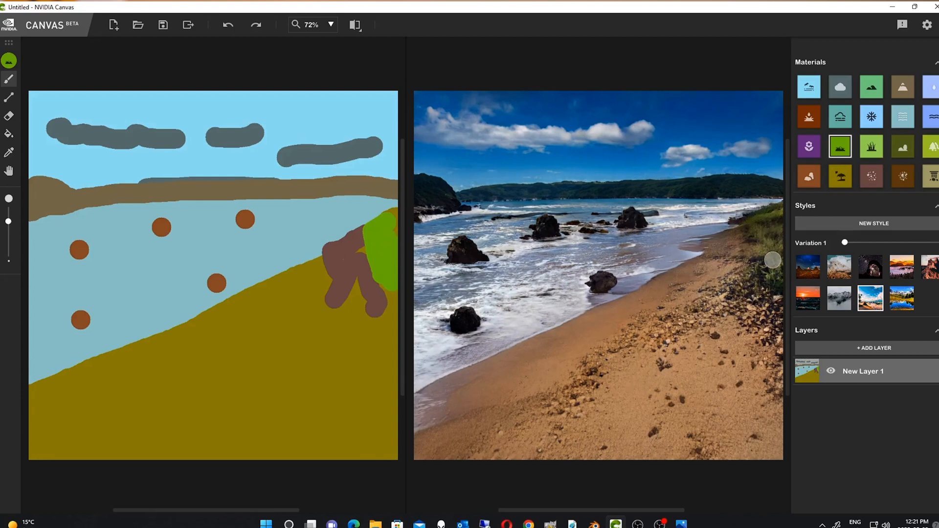
left_click_drag(389, 234, 377, 318)
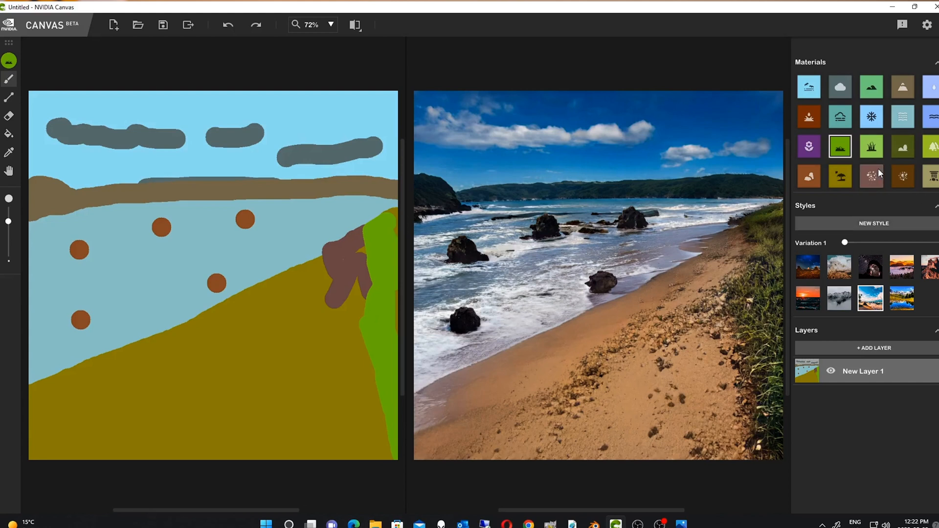
Choose the taller grass material, then the Bush material for the next strokes.
left_click(872, 146)
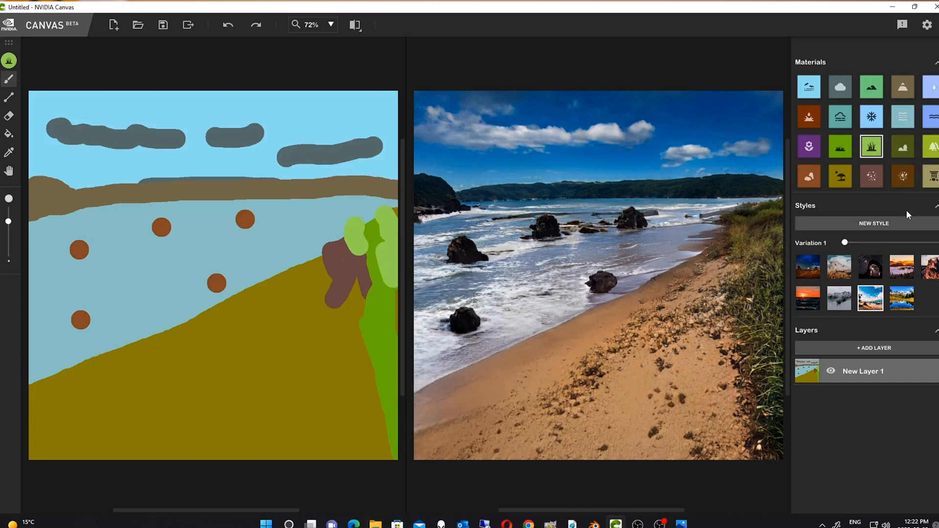
mouse_move(903, 149)
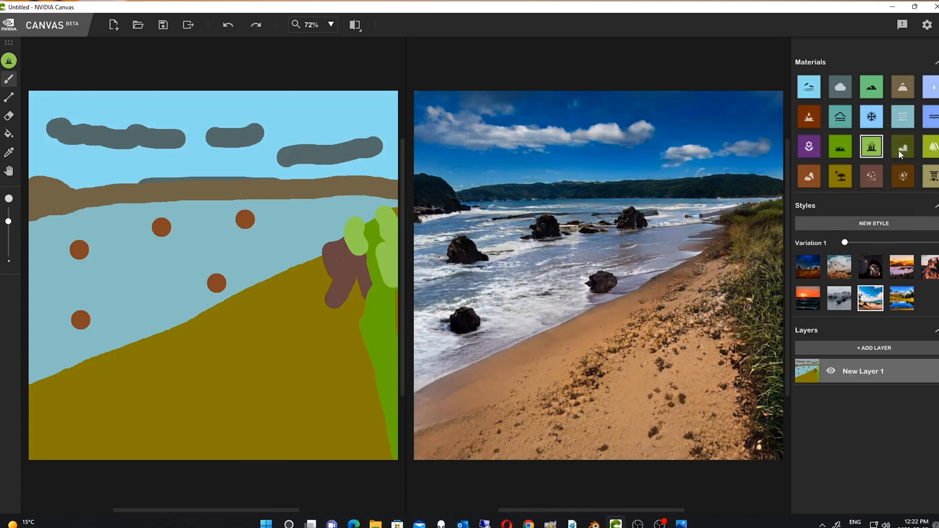
left_click(903, 146)
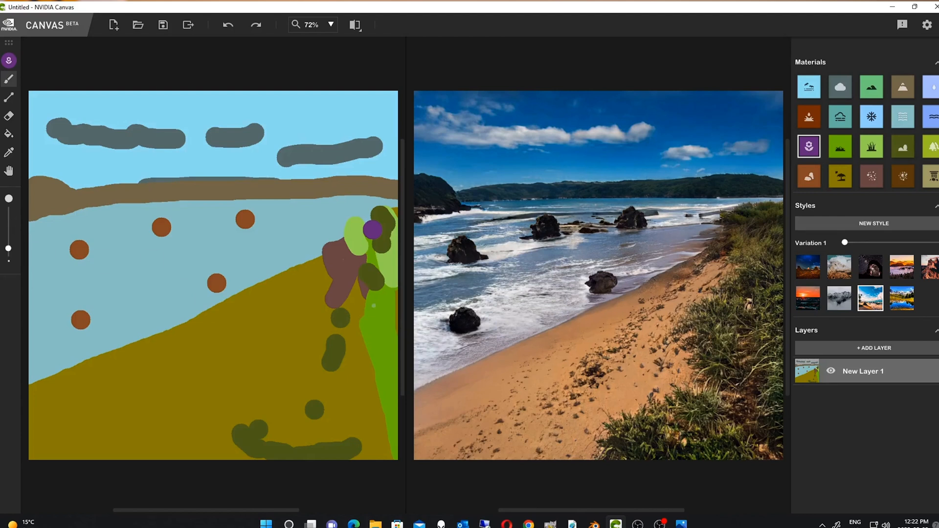
Draw two flower streaks down through the right-hand grass strip.
left_click_drag(368, 308, 390, 392)
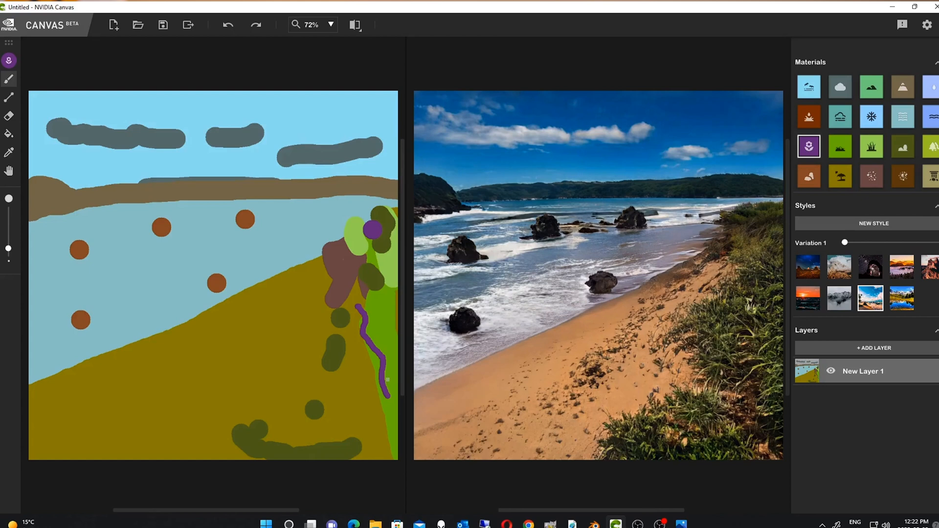
left_click_drag(372, 312, 384, 390)
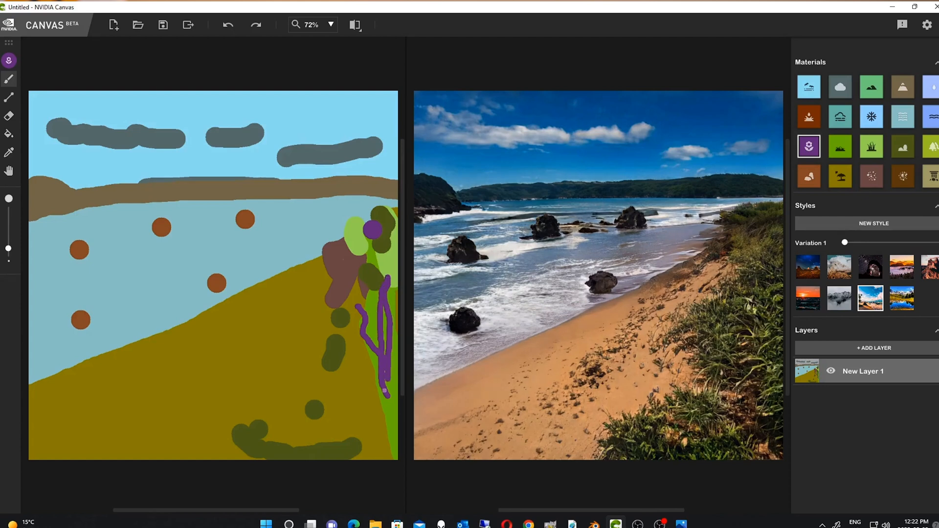